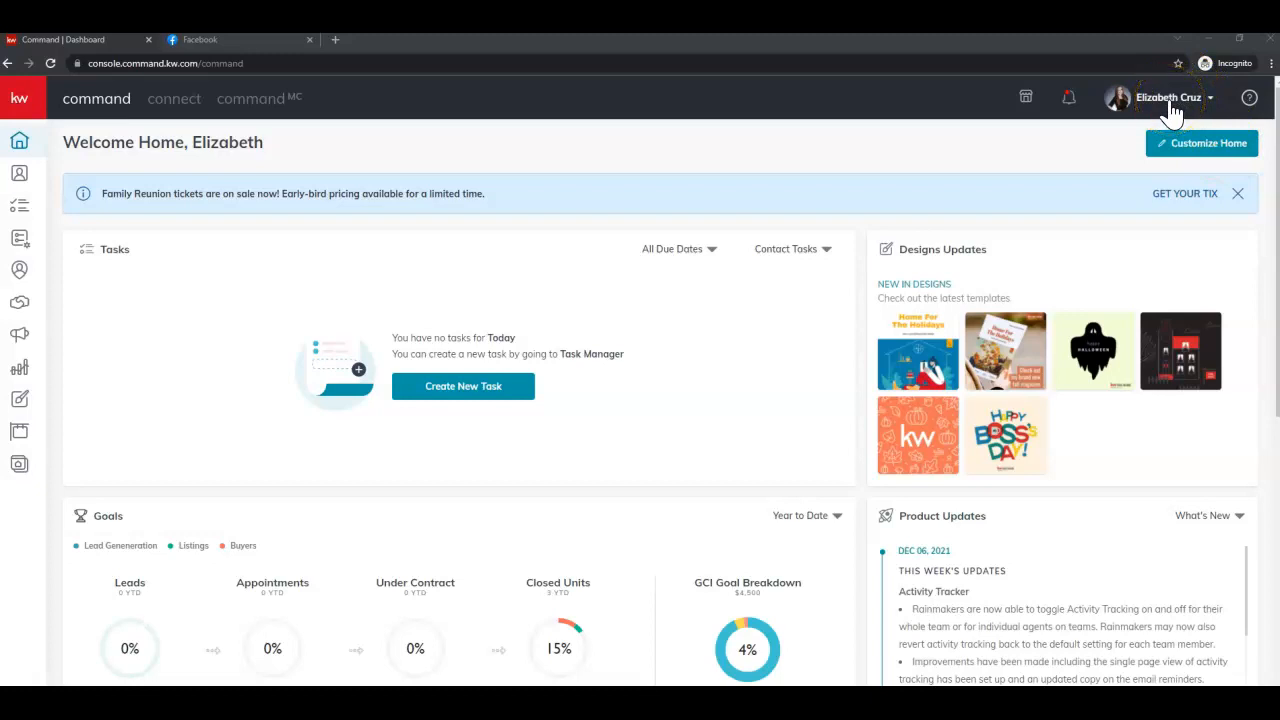
- Go from the dashboard to the account Settings page via the profile menu
left_click(1168, 96)
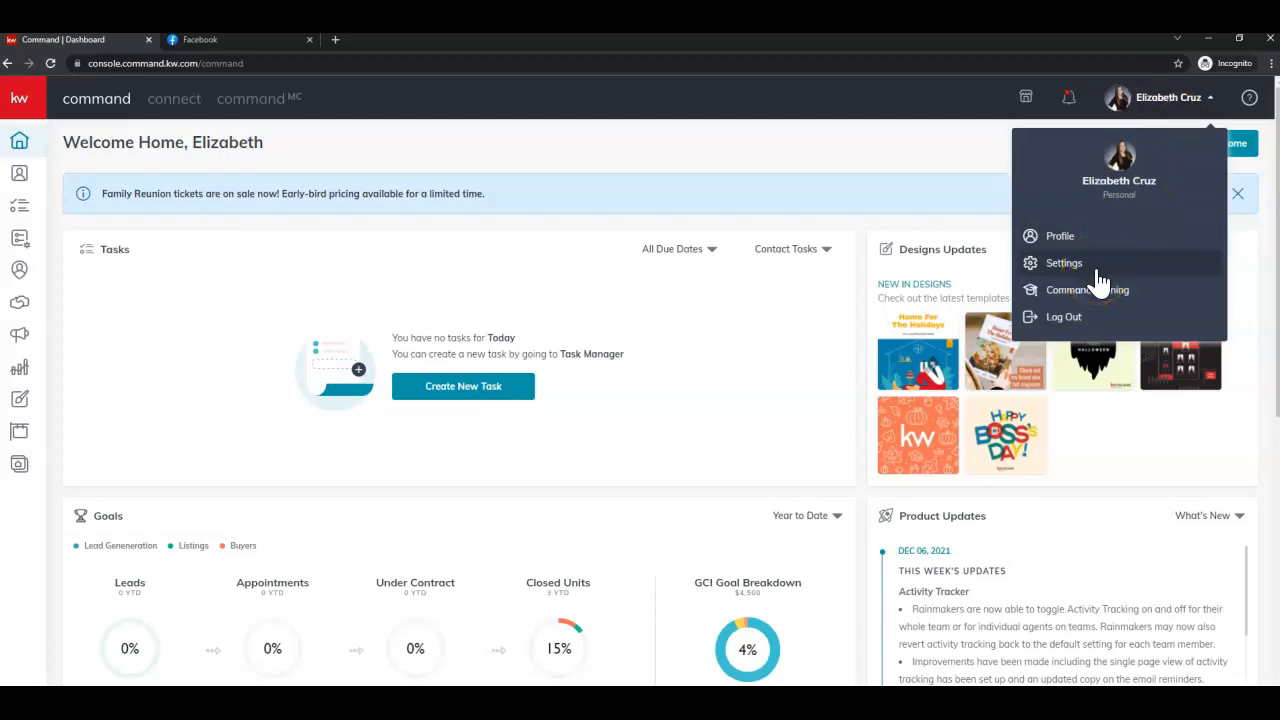
left_click(1064, 264)
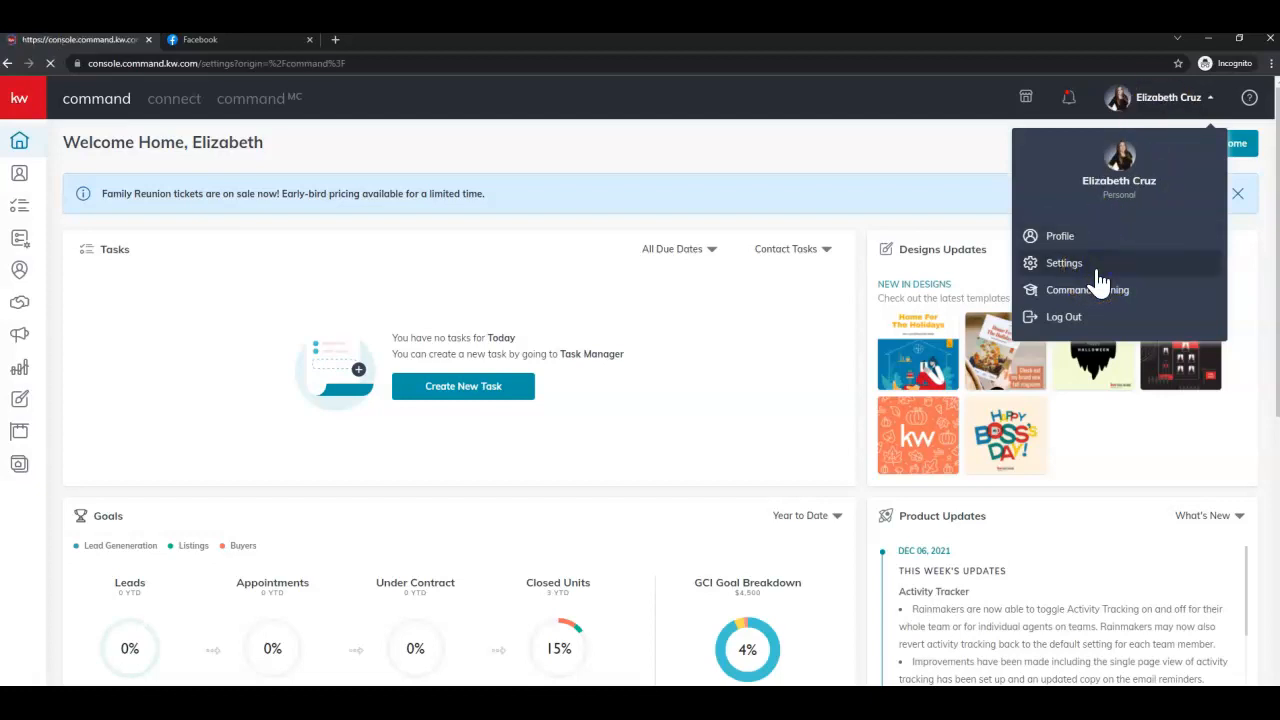
left_click(1064, 264)
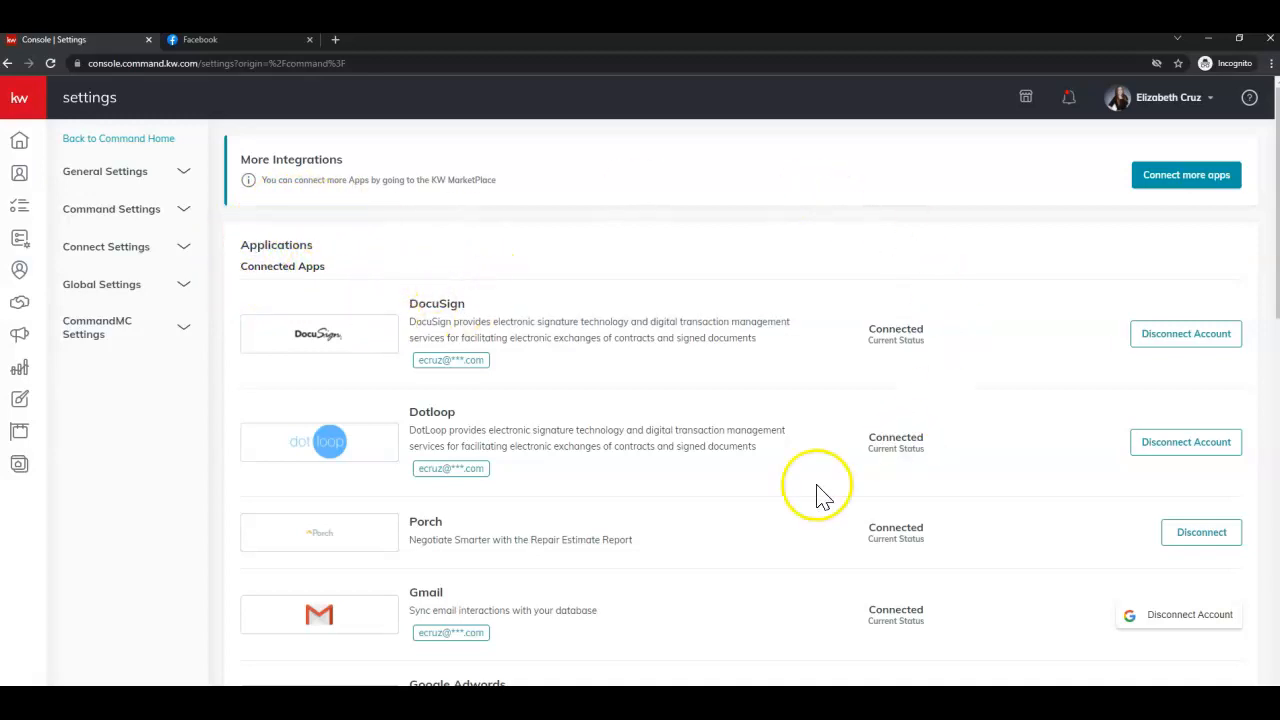
- Scroll the settings list down to the Social and Marketing Automation sections
scroll("down", 3)
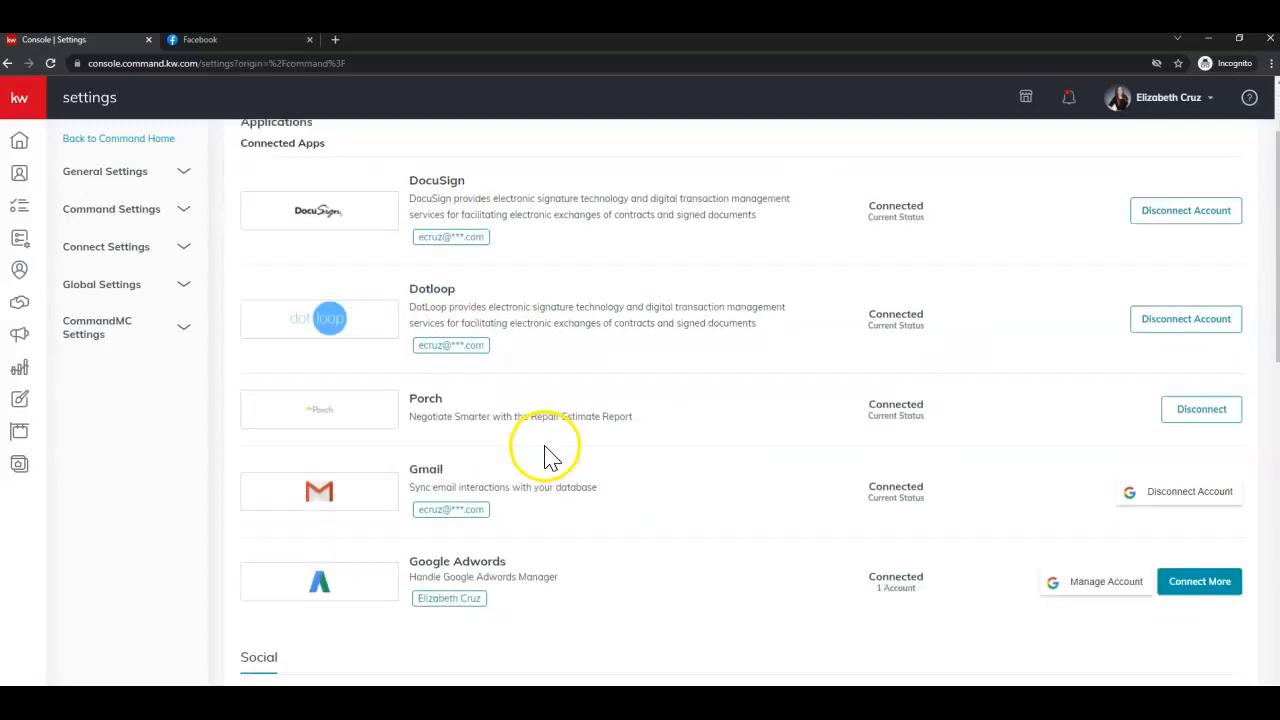
scroll("down", 3)
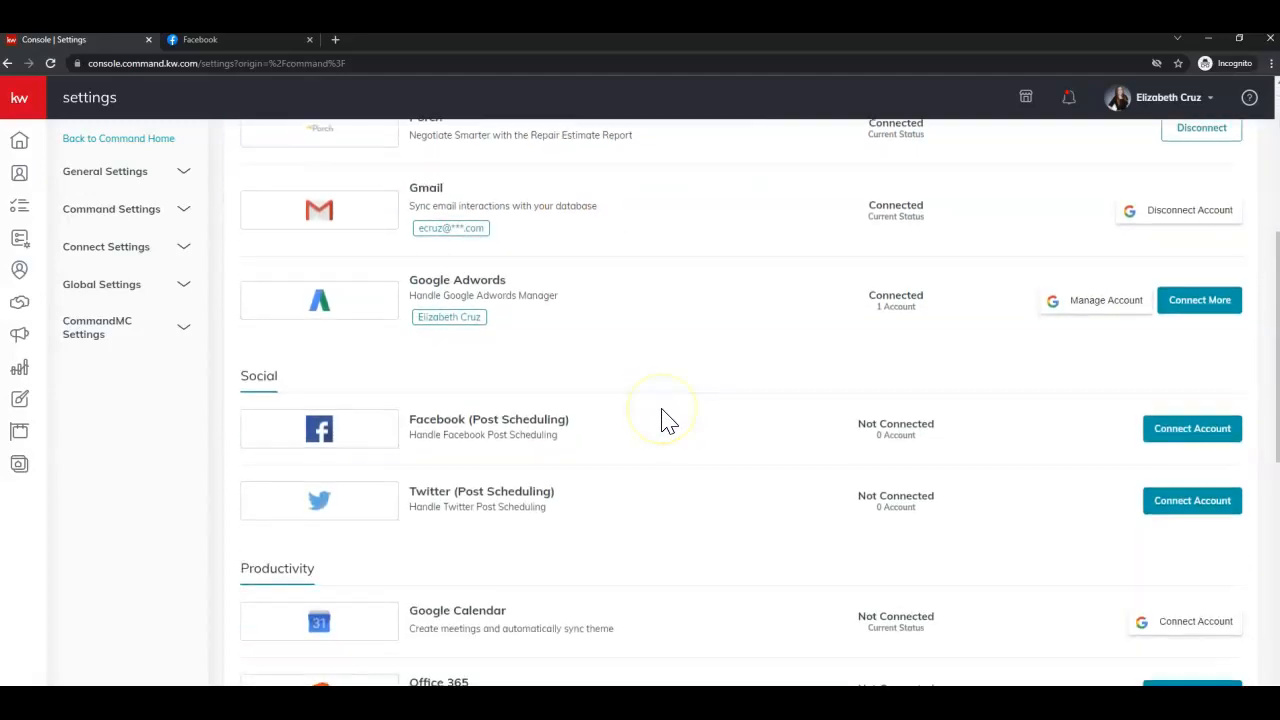
scroll("down", 3)
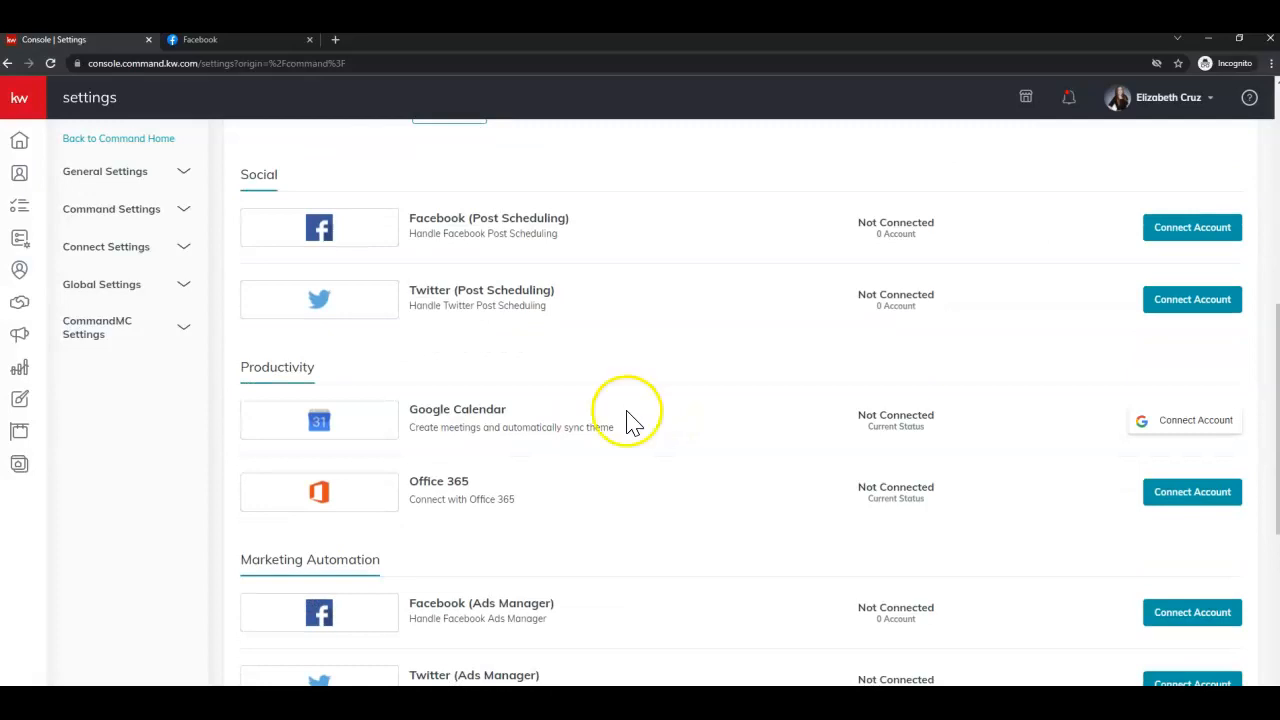
mouse_move(412, 260)
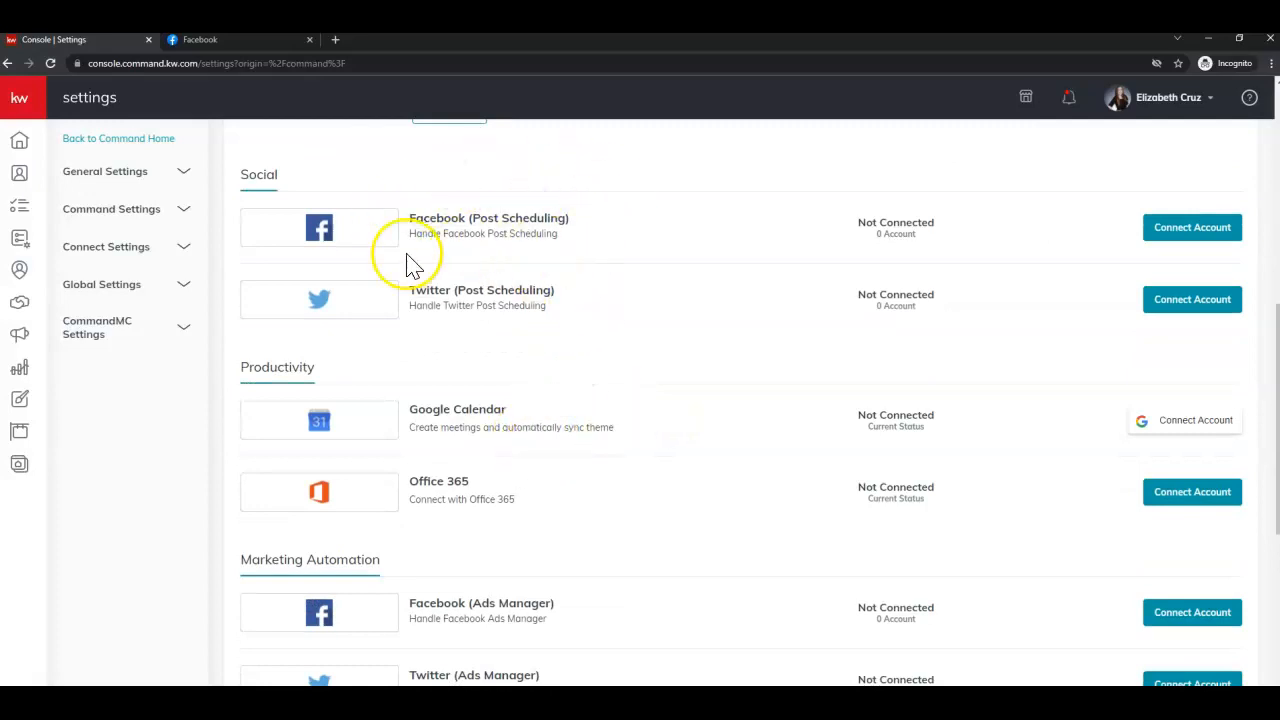
mouse_move(590, 244)
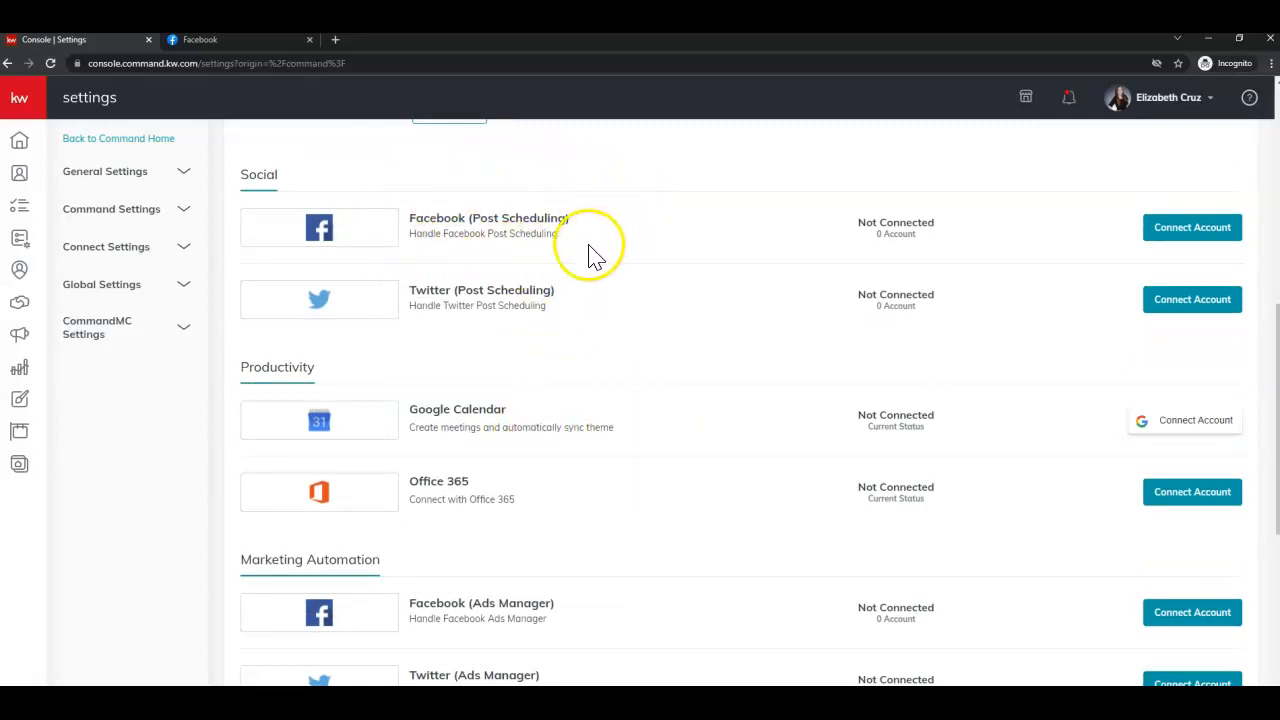
mouse_move(530, 544)
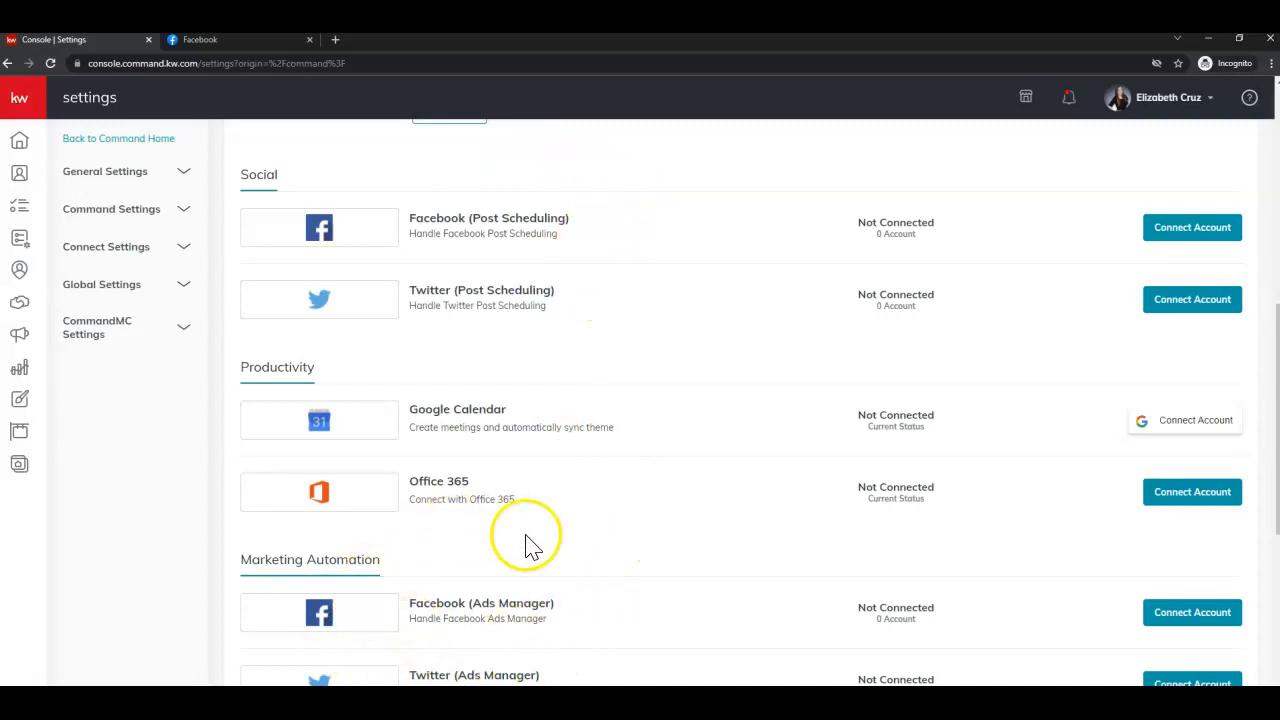
mouse_move(416, 260)
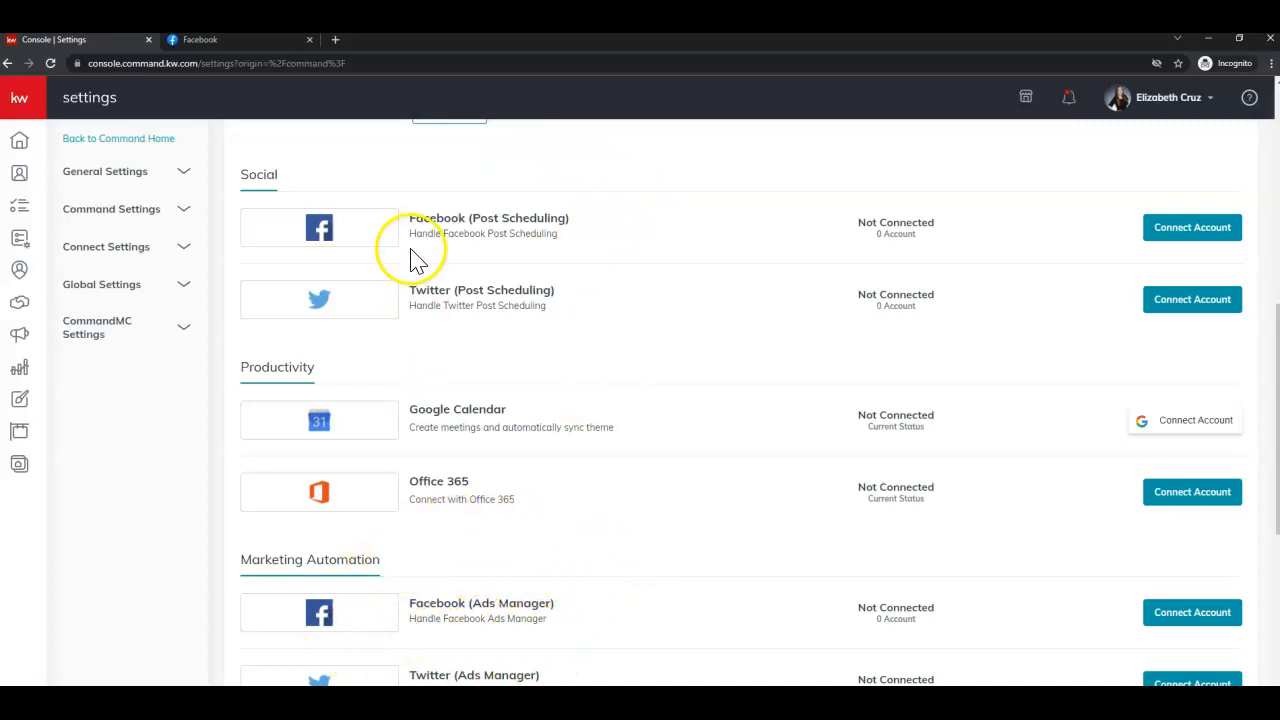
mouse_move(296, 170)
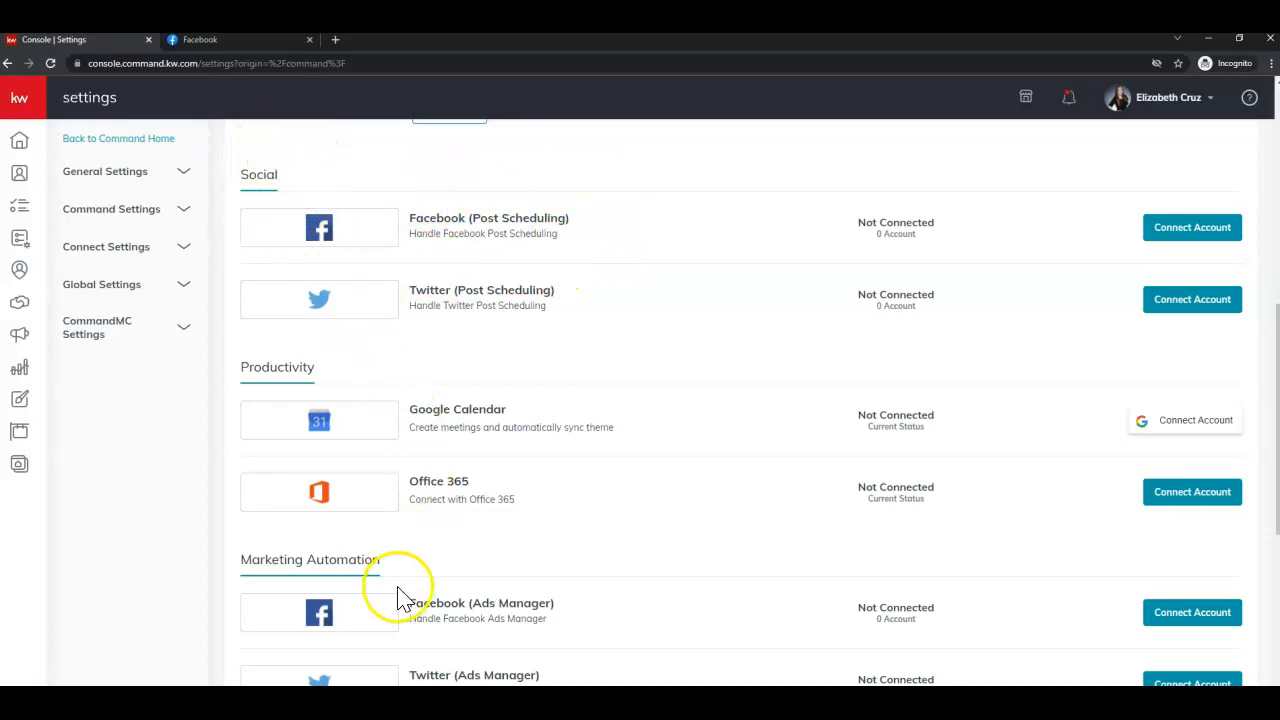
mouse_move(190, 584)
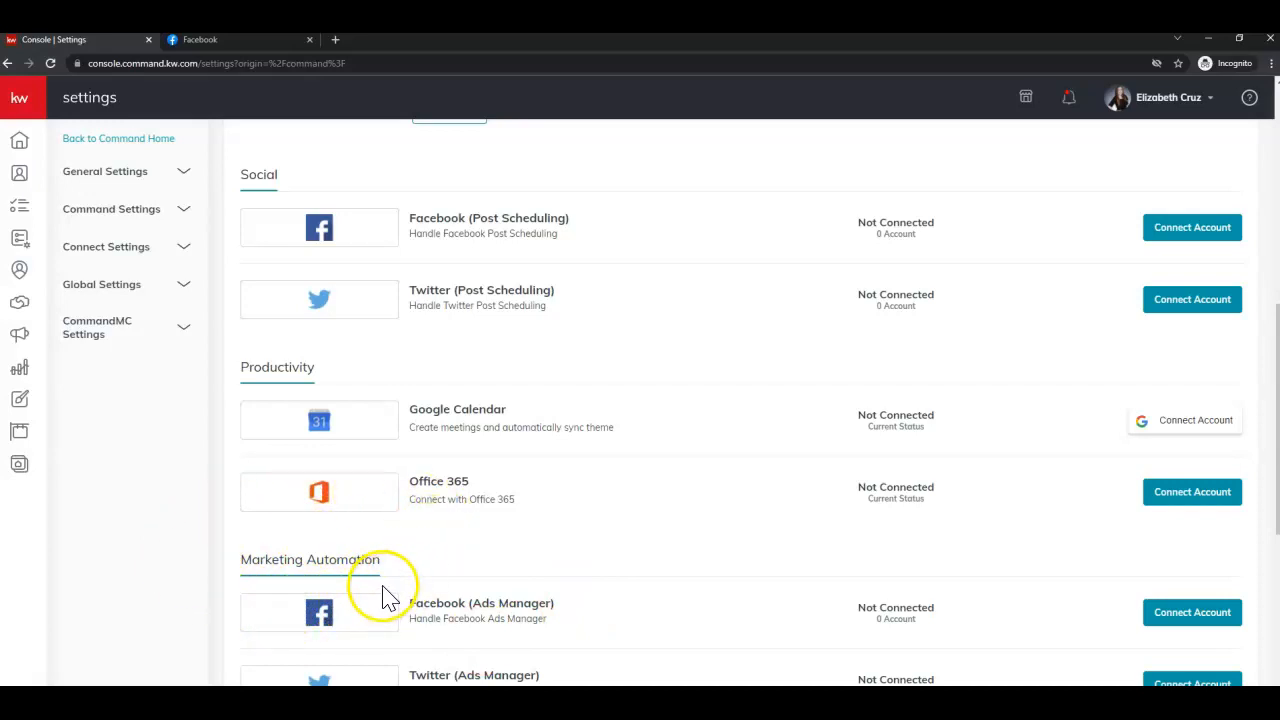
mouse_move(836, 612)
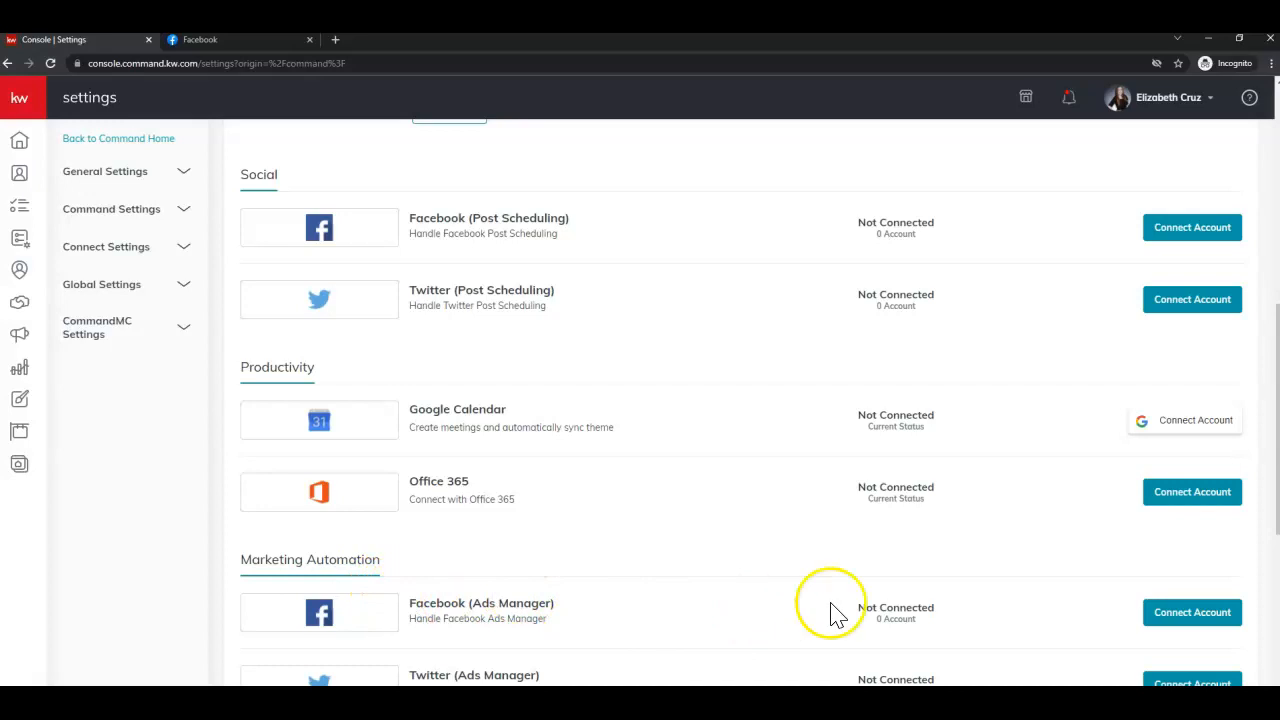
mouse_move(1192, 612)
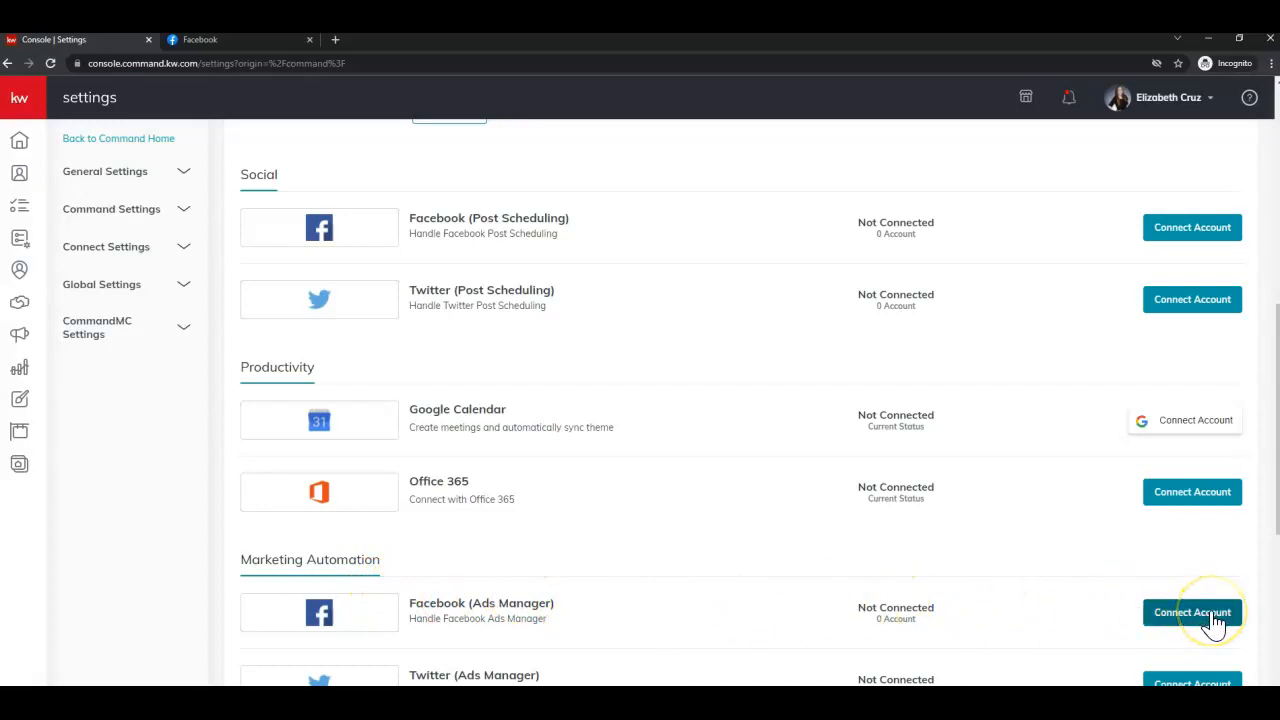
mouse_move(650, 636)
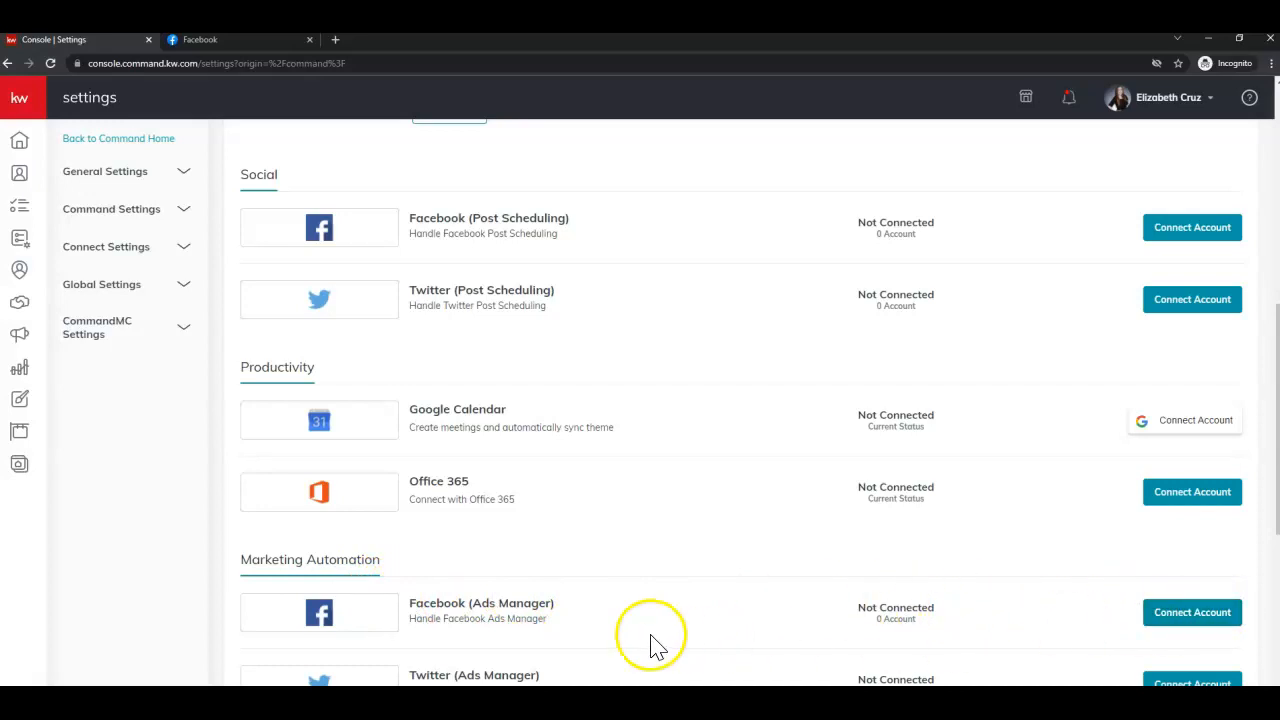
mouse_move(1192, 612)
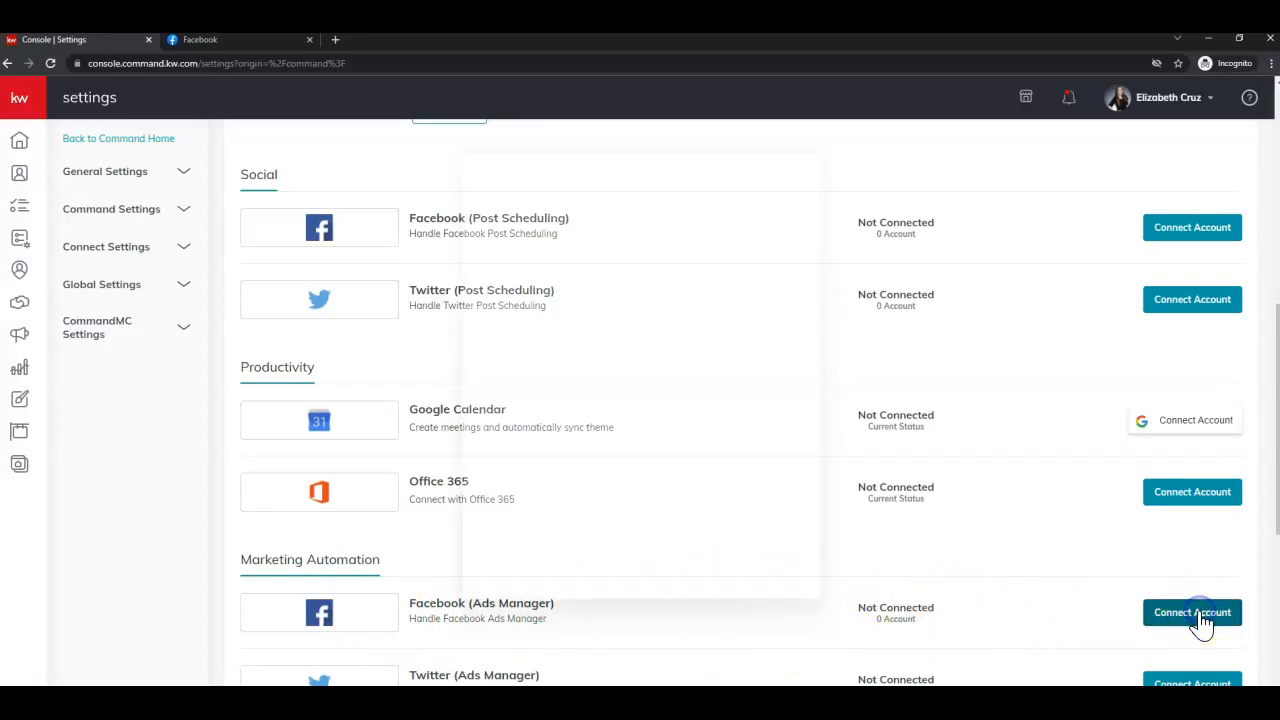
- Connect Facebook Ads Manager, continuing as the Facebook profile and granting ads and page permissions
left_click(1192, 612)
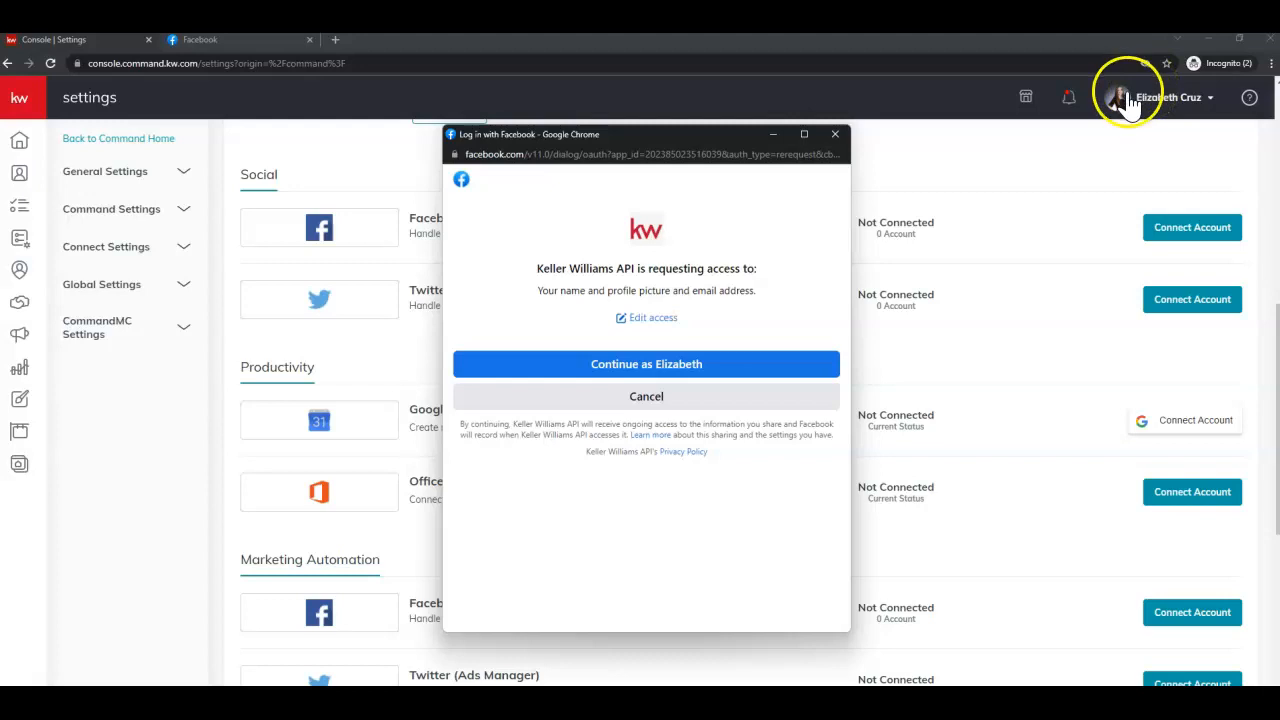
mouse_move(512, 278)
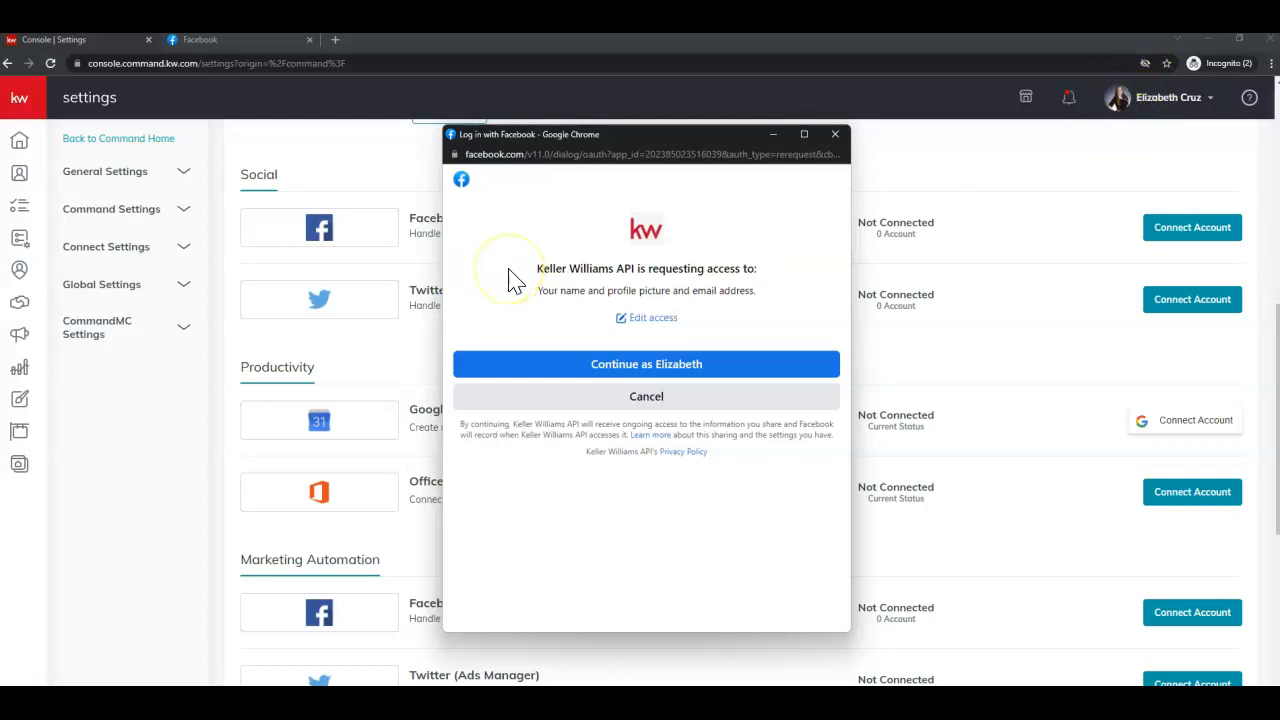
mouse_move(632, 196)
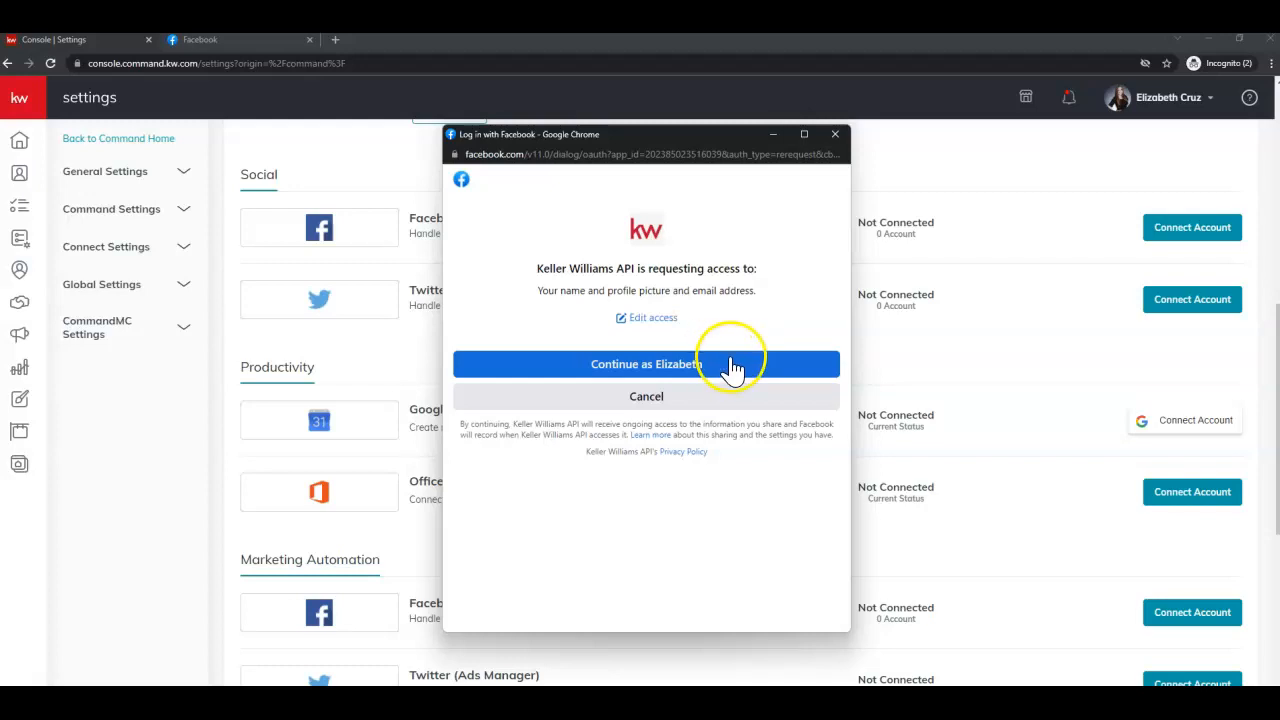
left_click(646, 364)
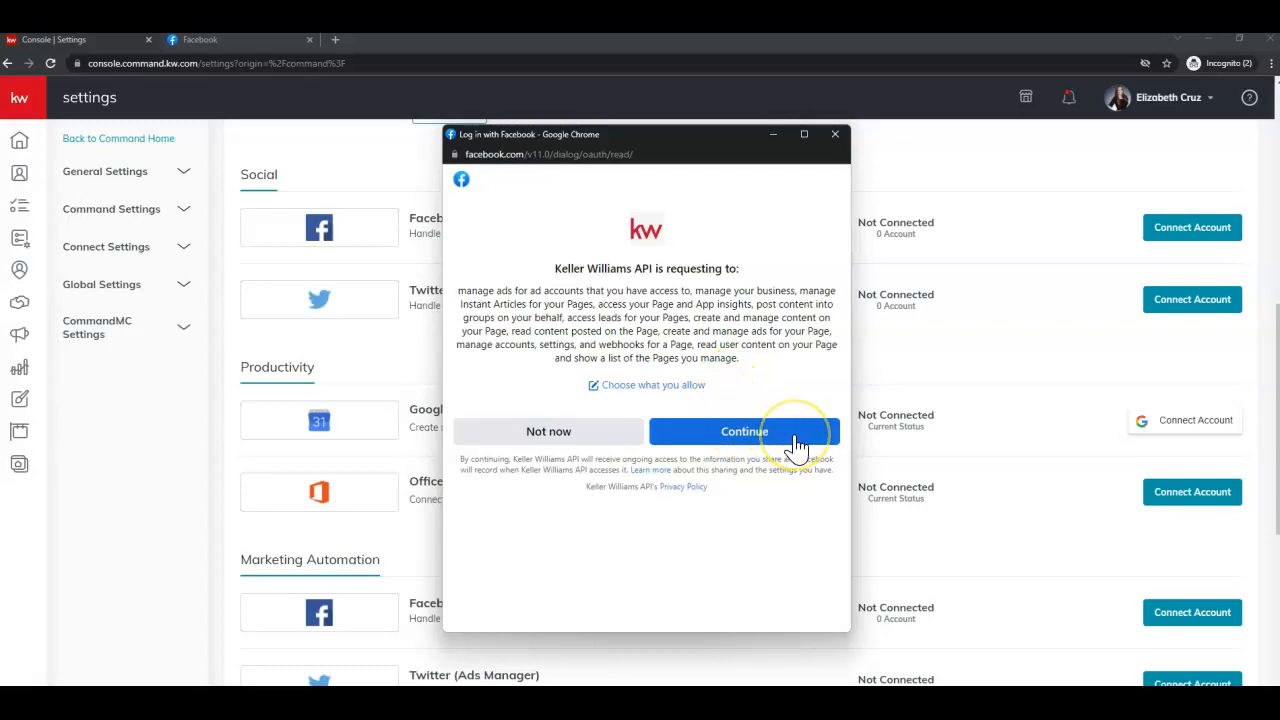
left_click(744, 432)
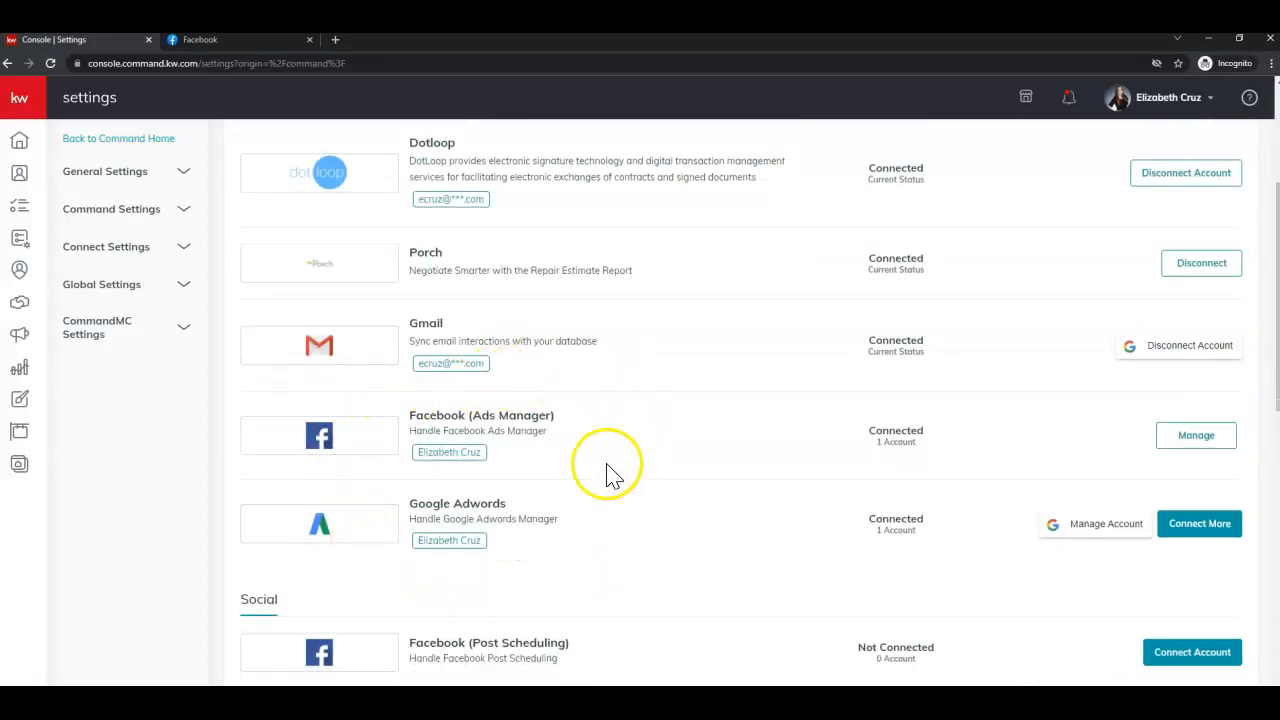
mouse_move(490, 480)
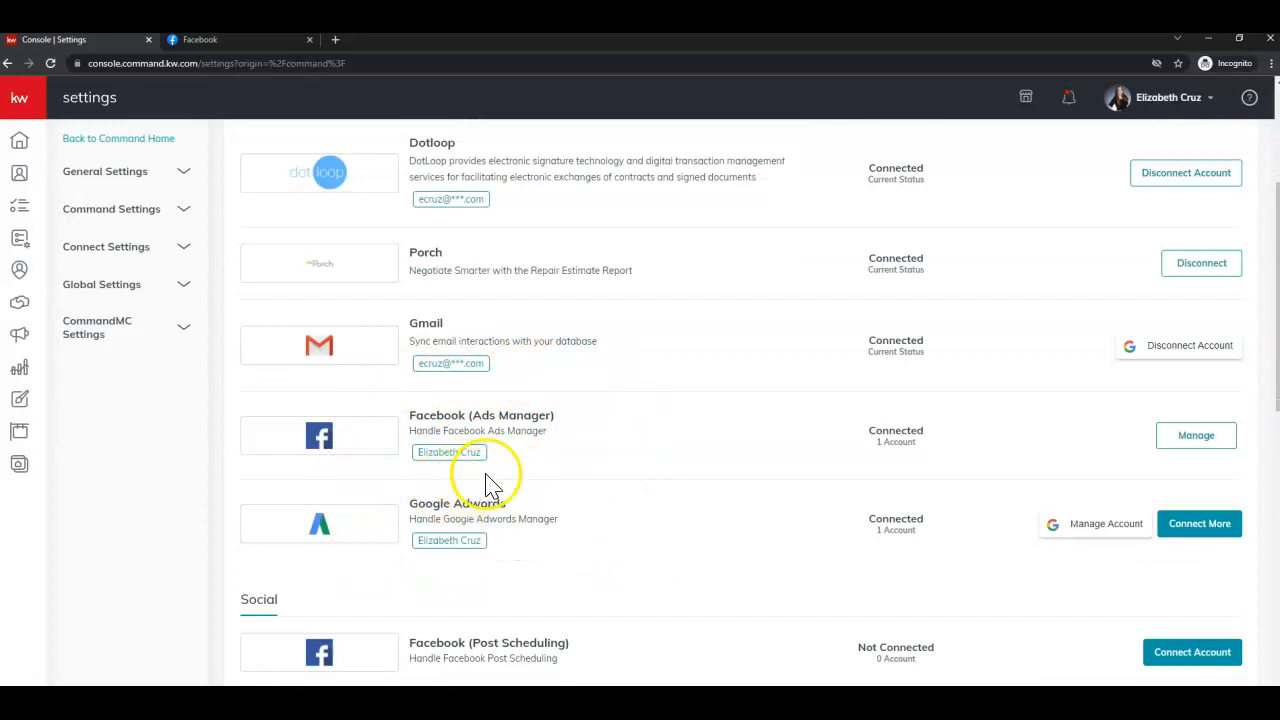
mouse_move(920, 476)
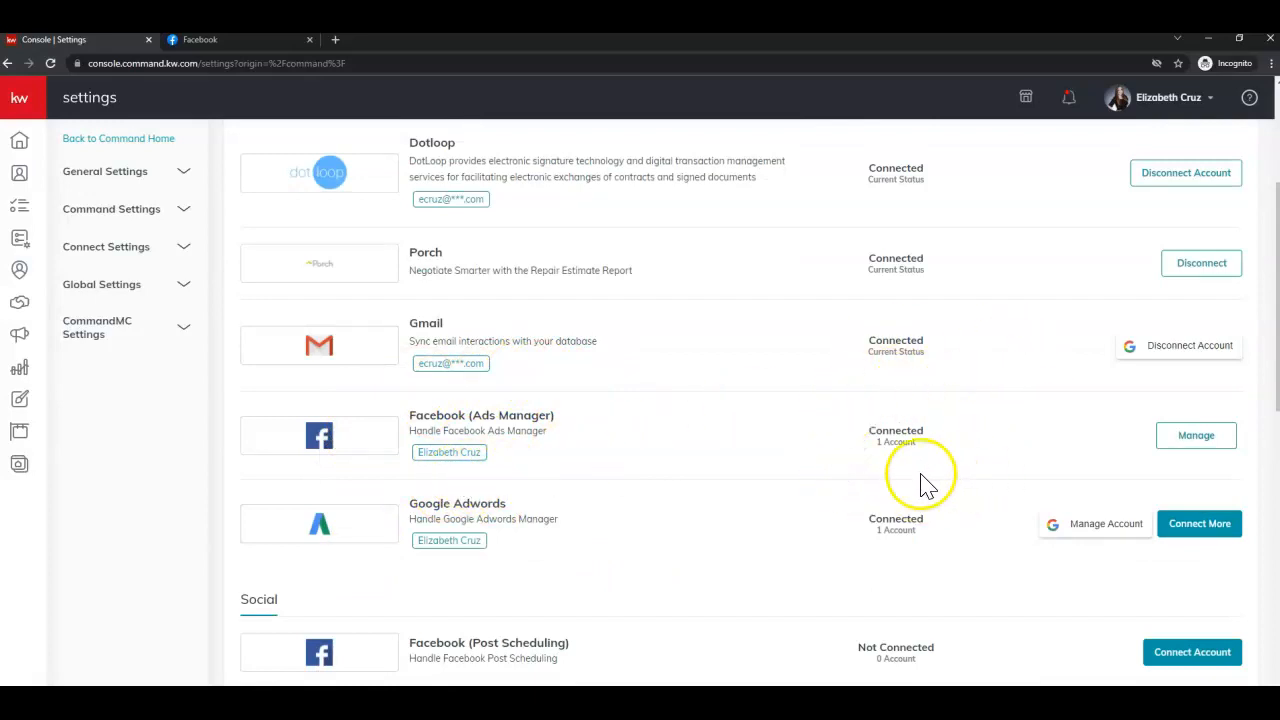
mouse_move(856, 464)
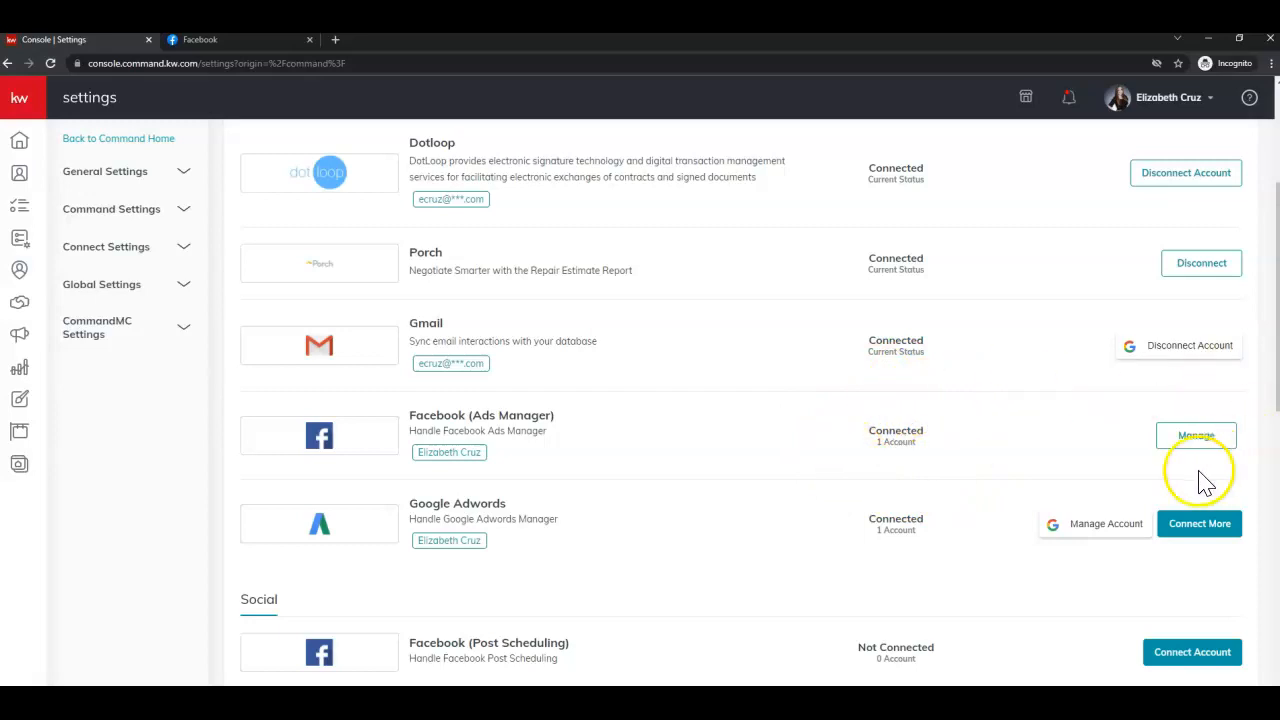
mouse_move(1130, 478)
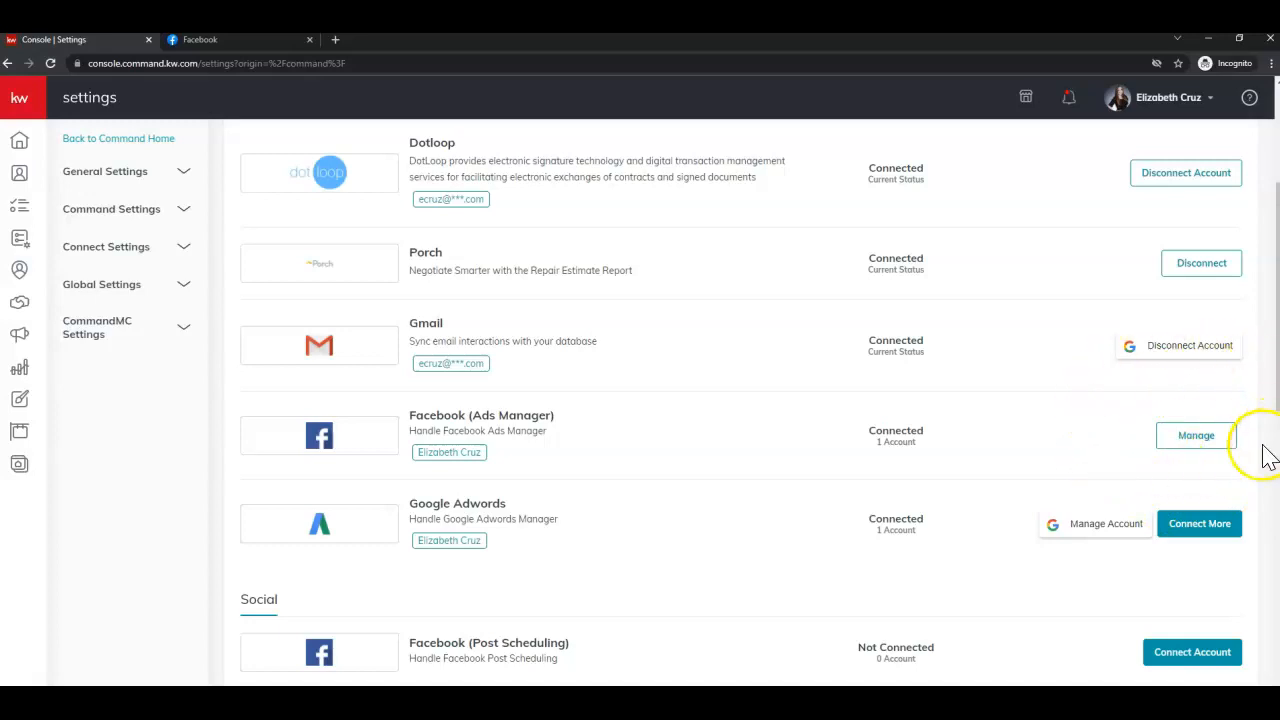
mouse_move(1050, 414)
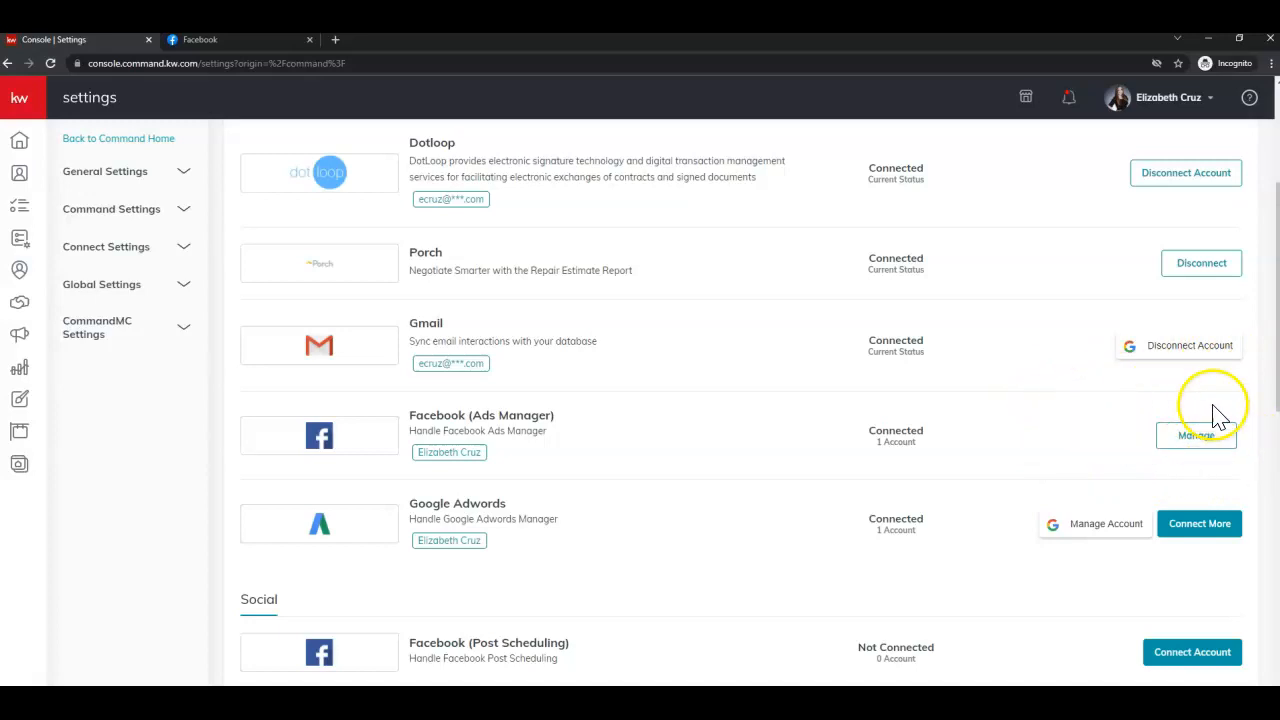
left_click(1196, 436)
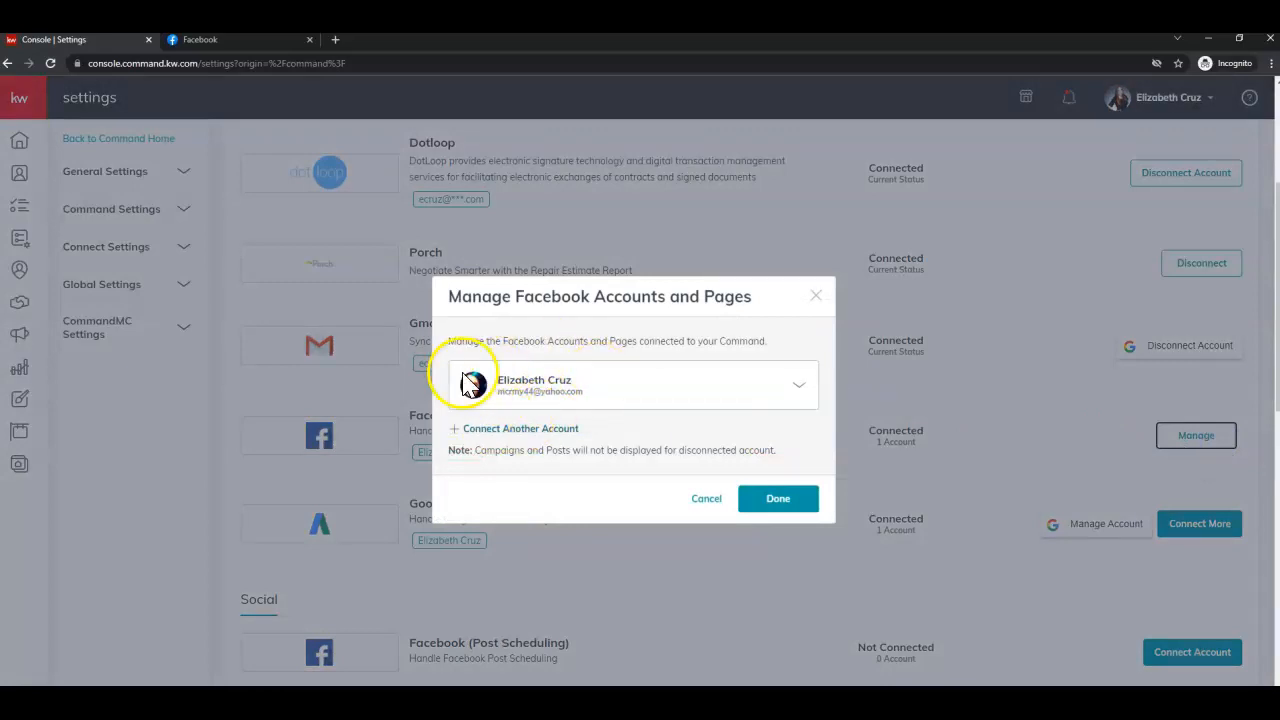
mouse_move(780, 396)
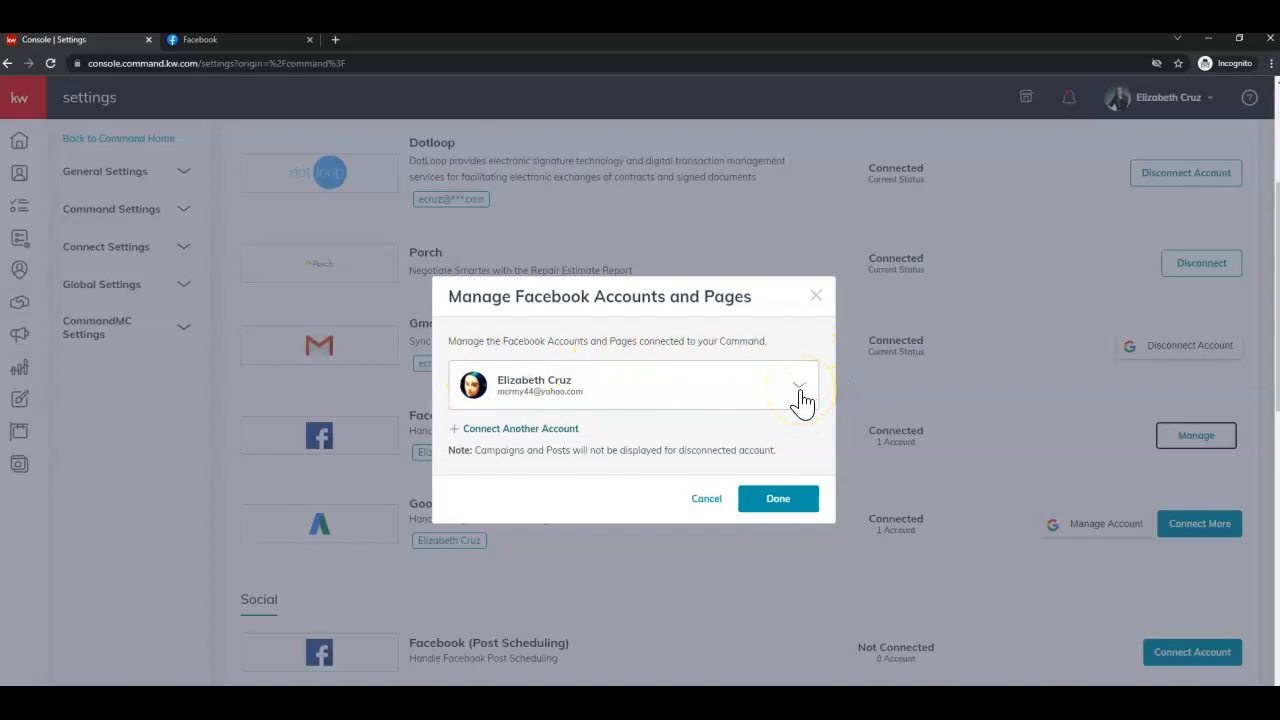
- Select Elizabeth Cruz Real Estate with KW Southland Partners as the Ads Manager business page
left_click(800, 388)
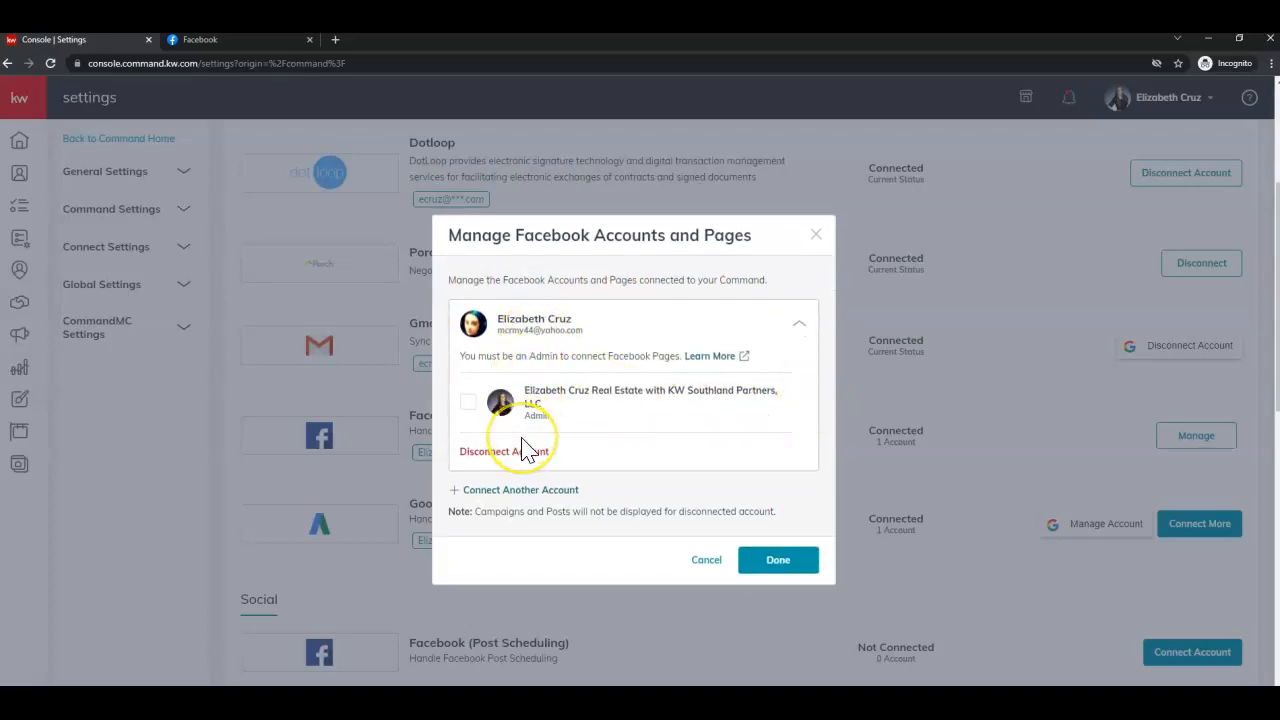
mouse_move(568, 436)
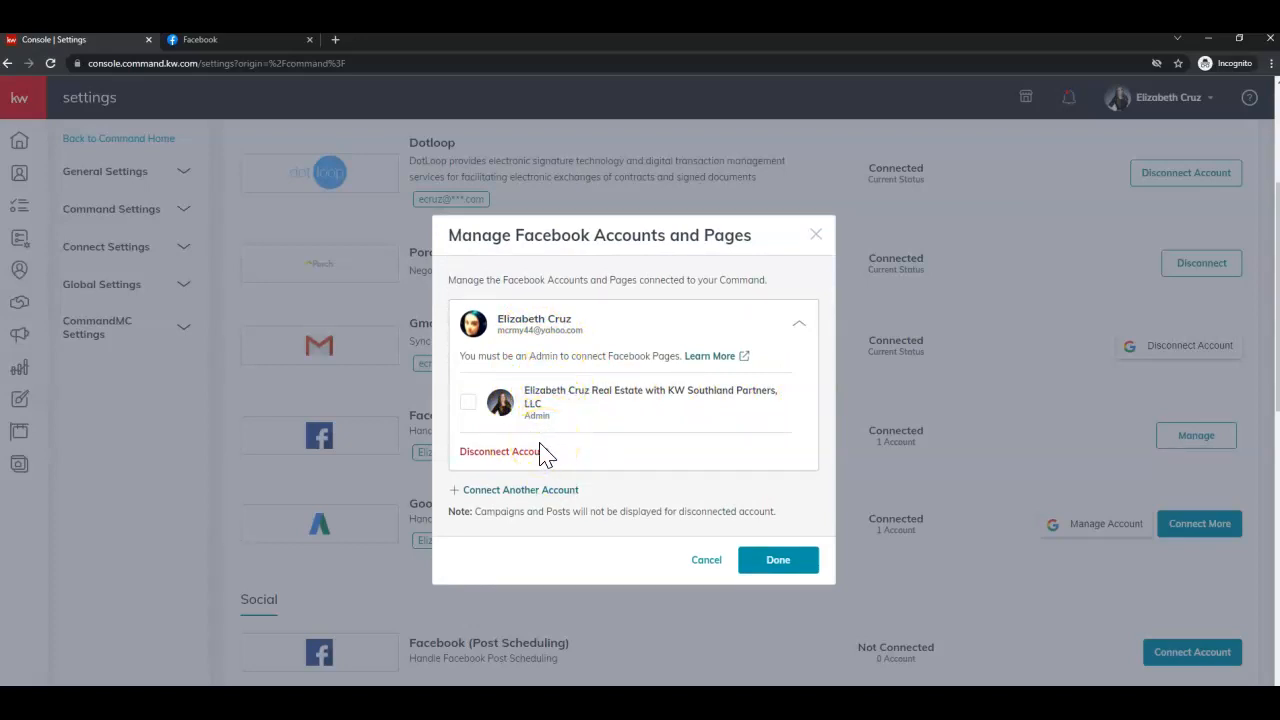
left_click(468, 402)
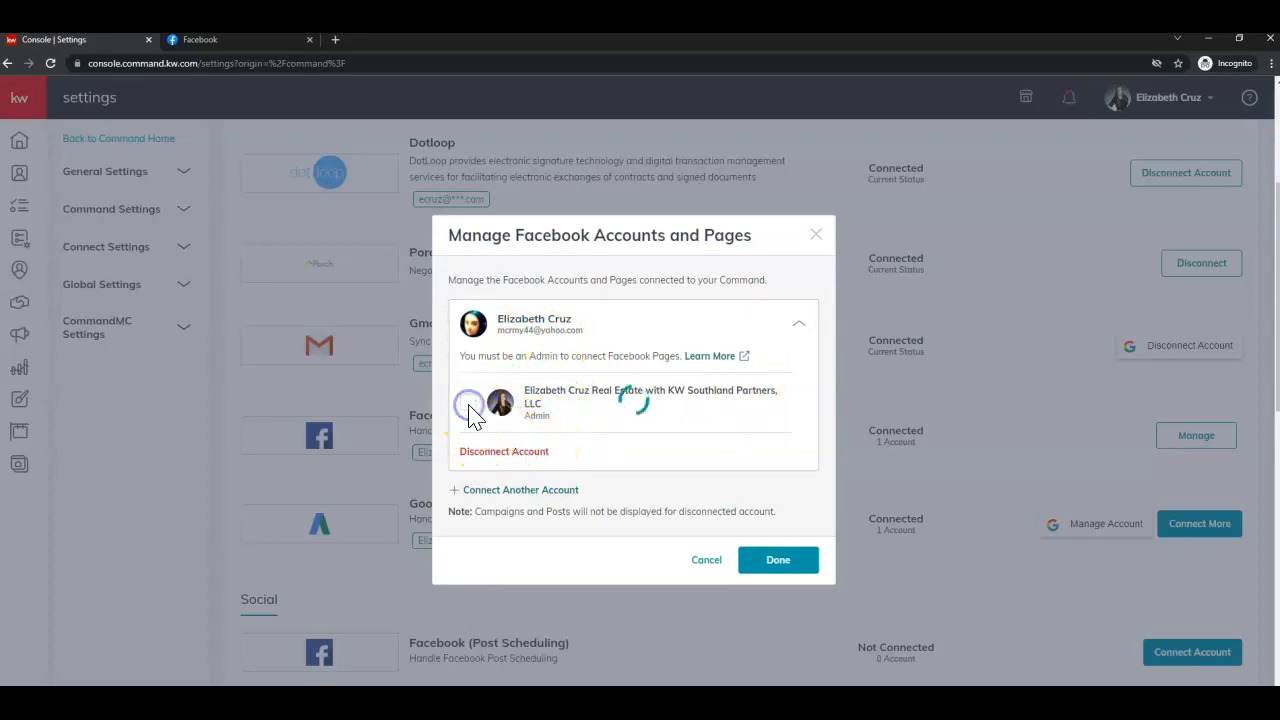
left_click(468, 402)
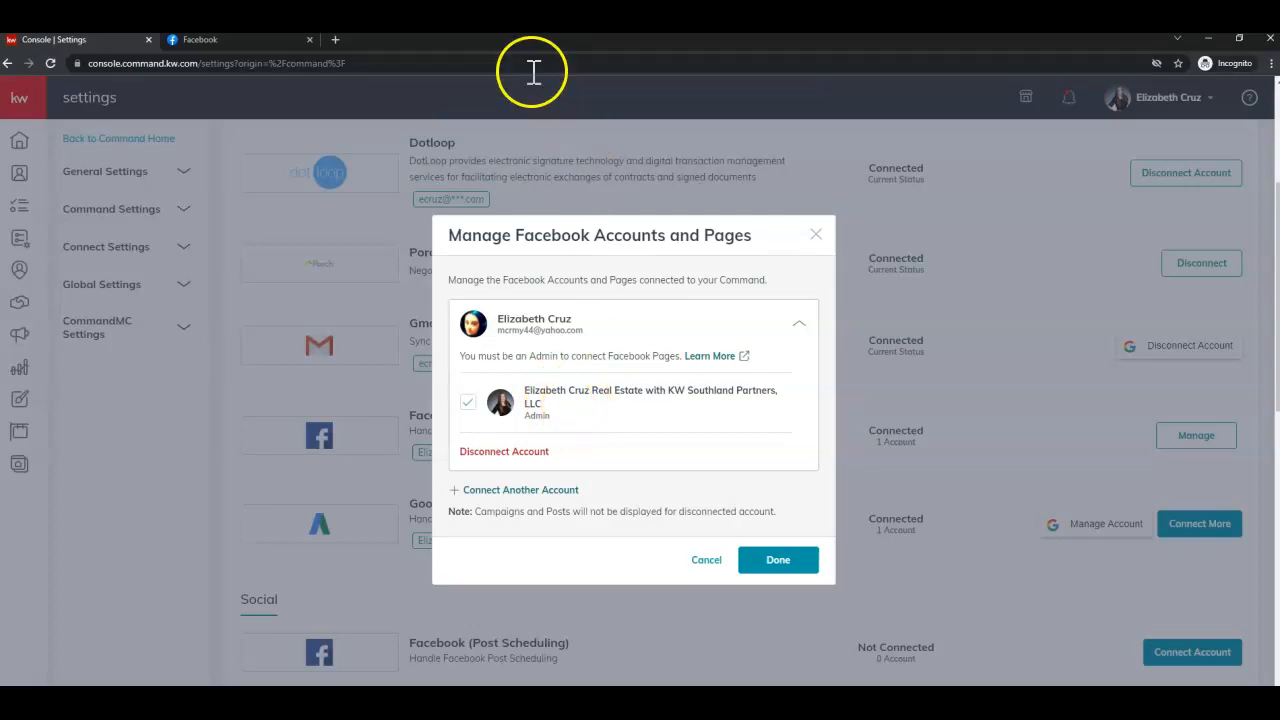
mouse_move(784, 64)
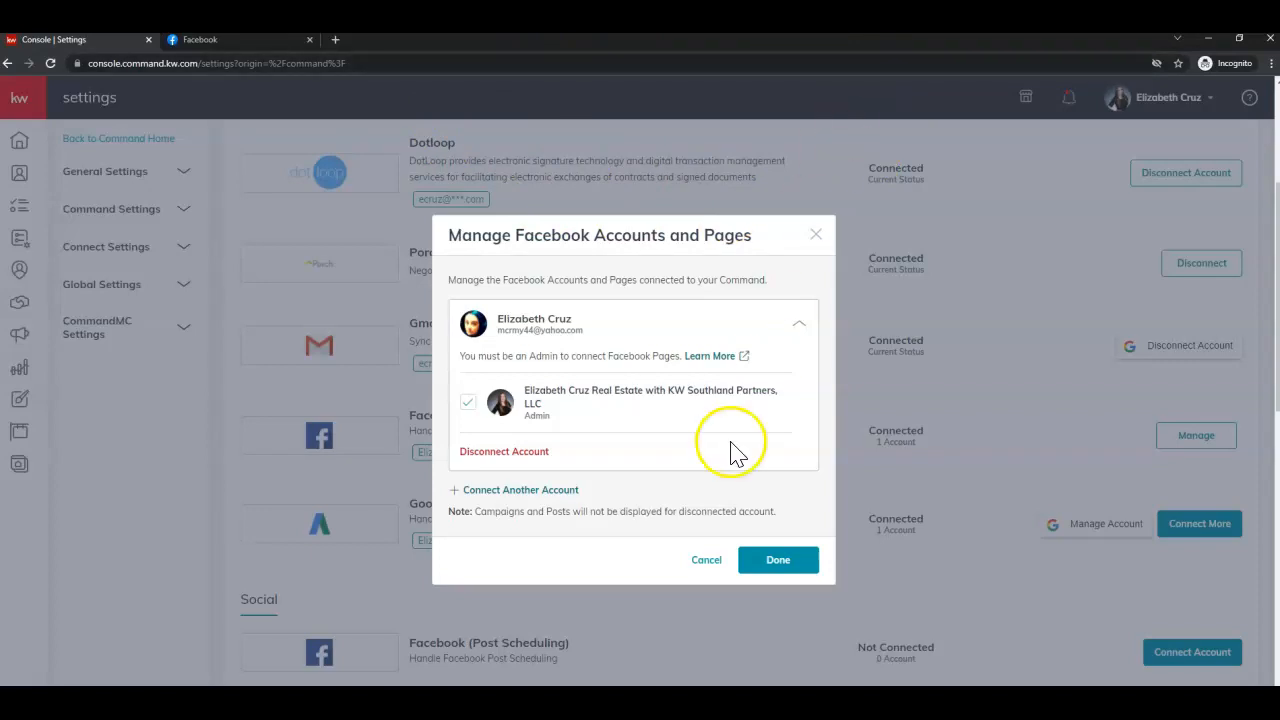
- Save the page choice with Done and scroll down to the Social section
left_click(776, 560)
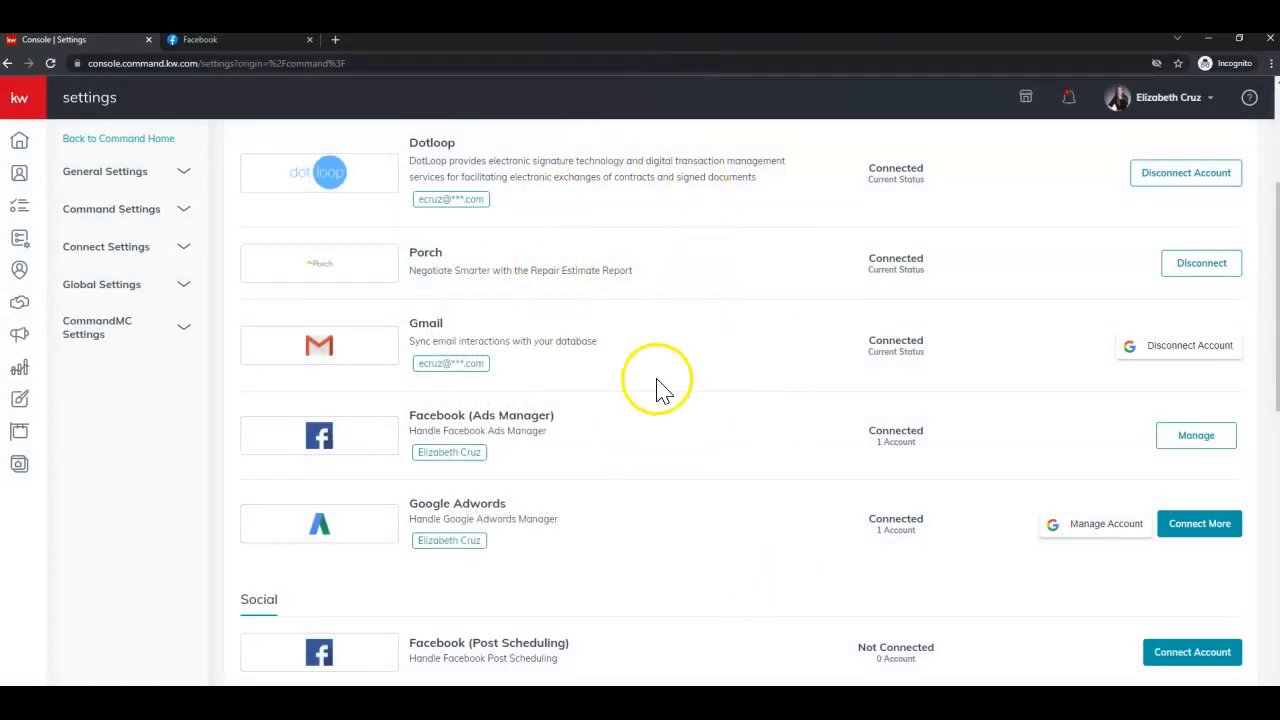
scroll("down", 3)
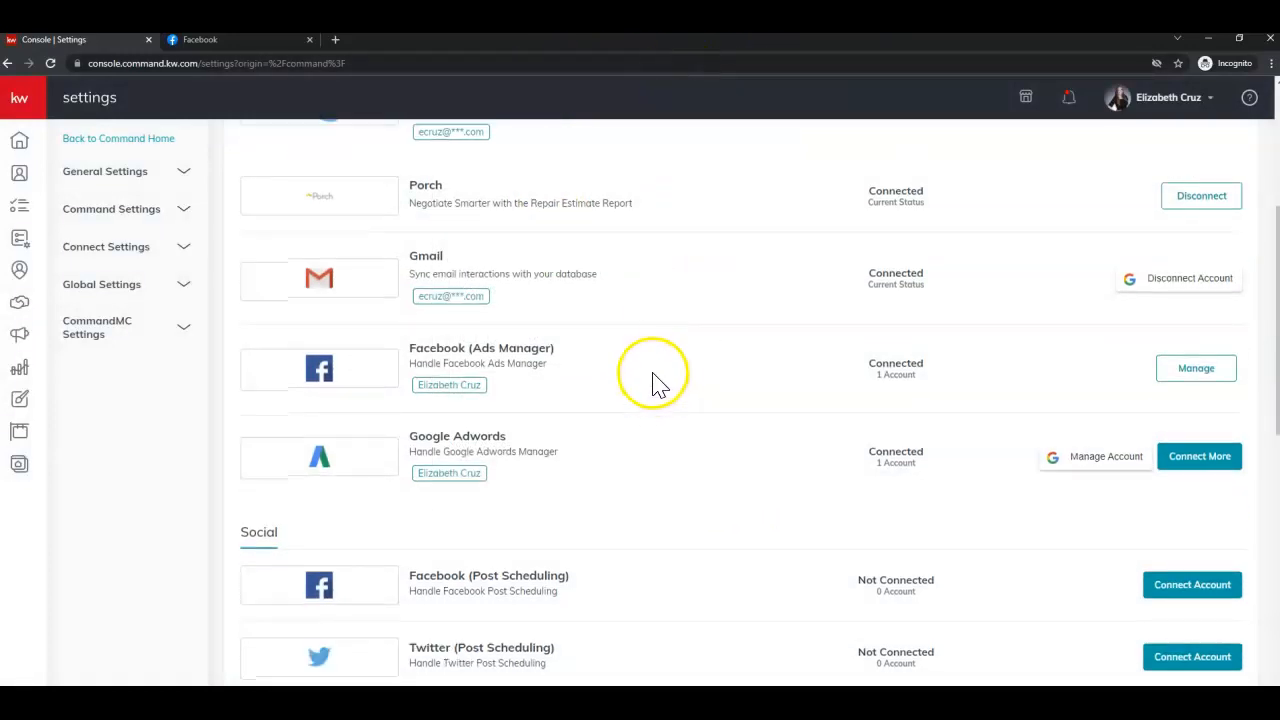
mouse_move(564, 470)
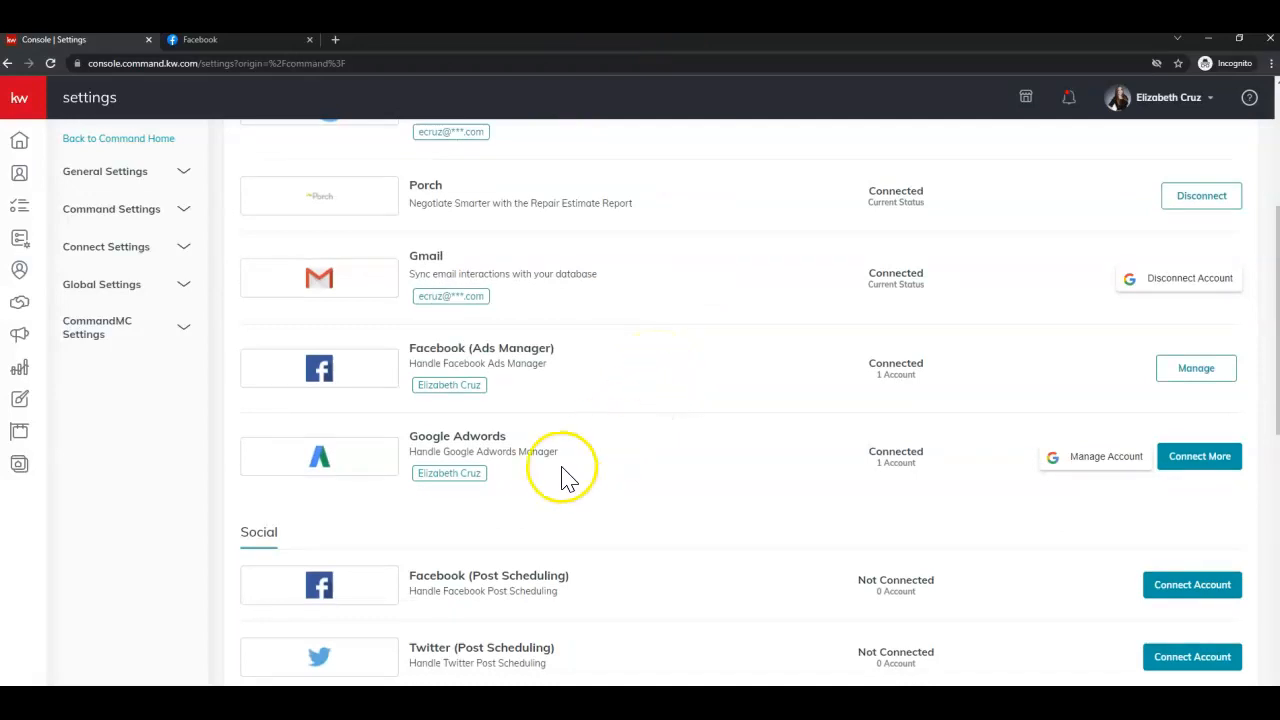
mouse_move(548, 572)
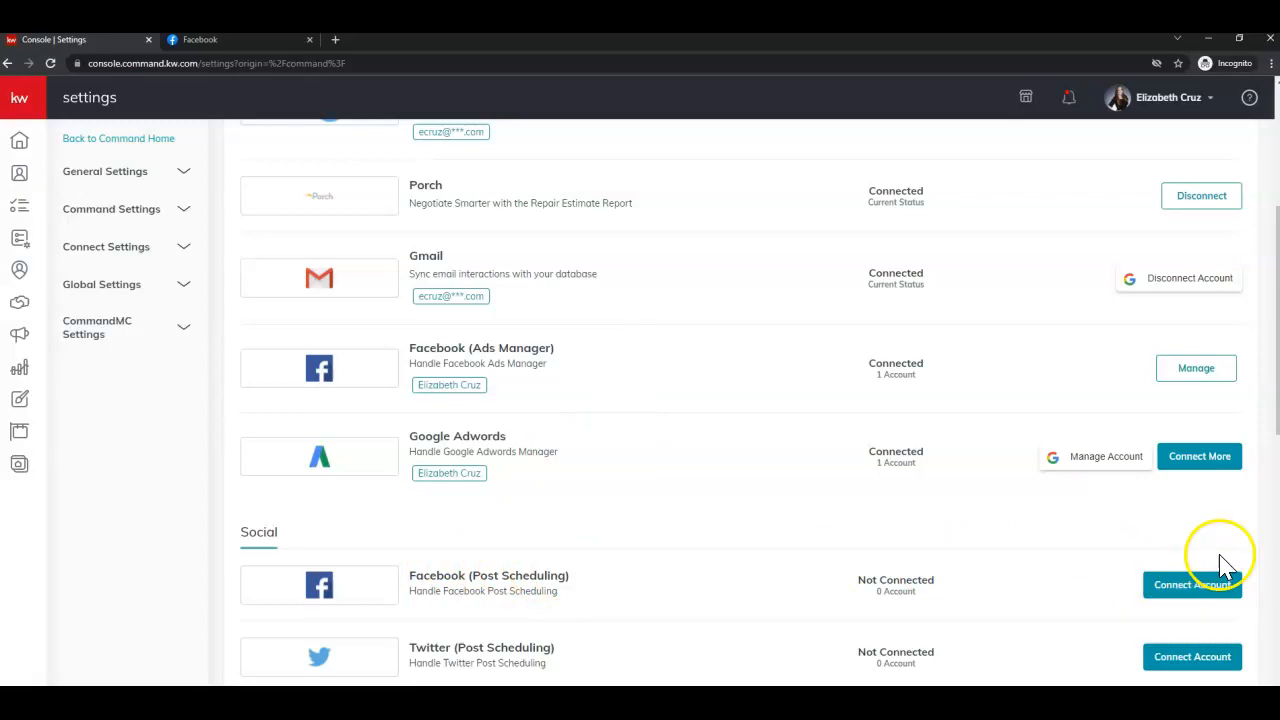
mouse_move(1090, 610)
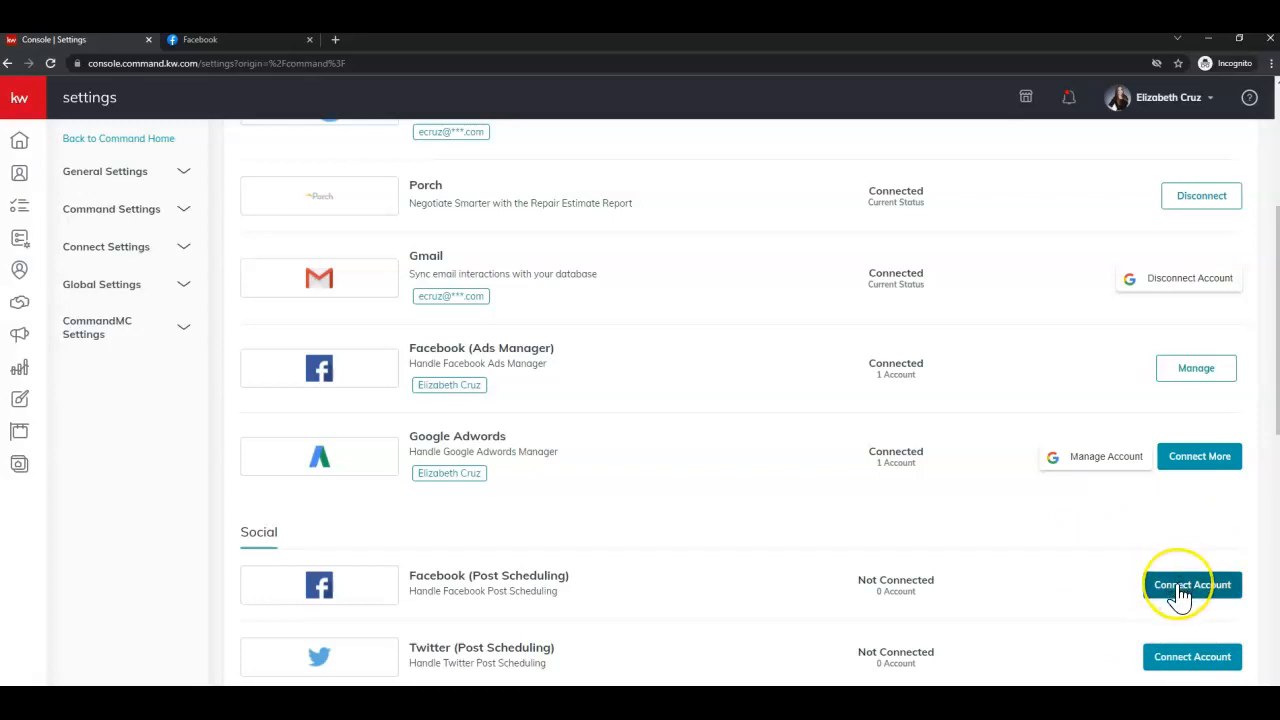
mouse_move(924, 640)
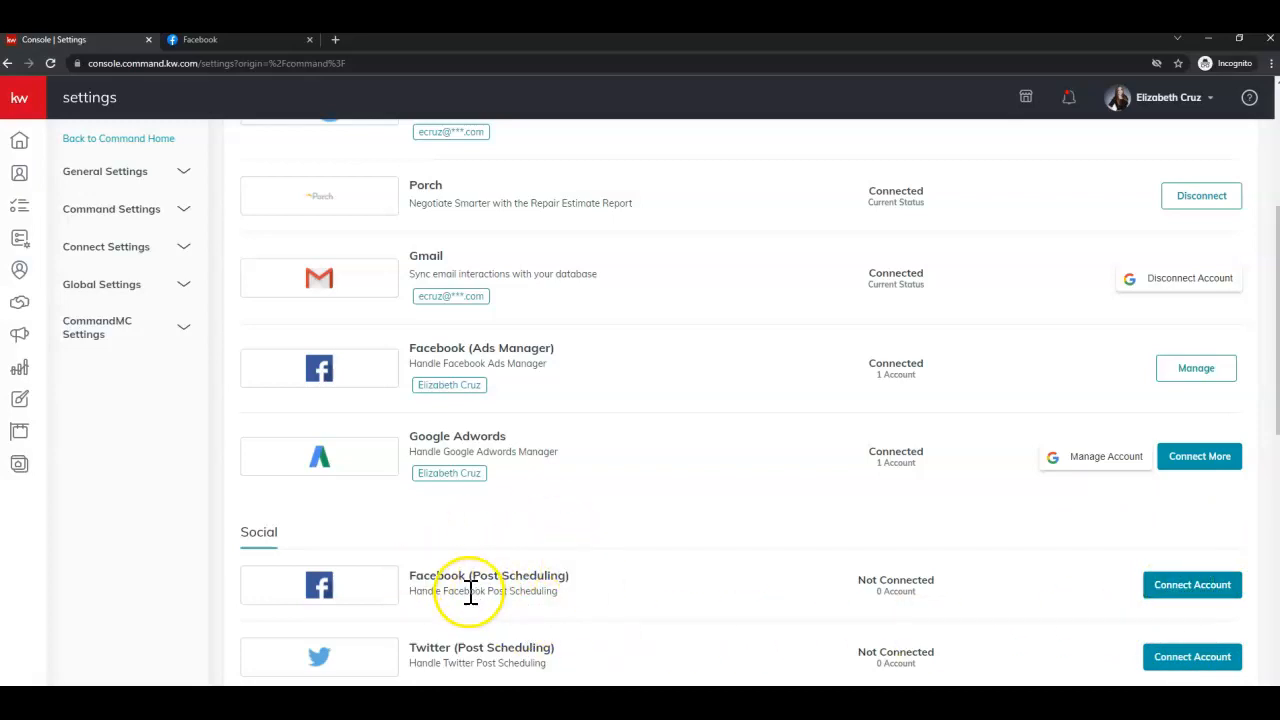
mouse_move(512, 590)
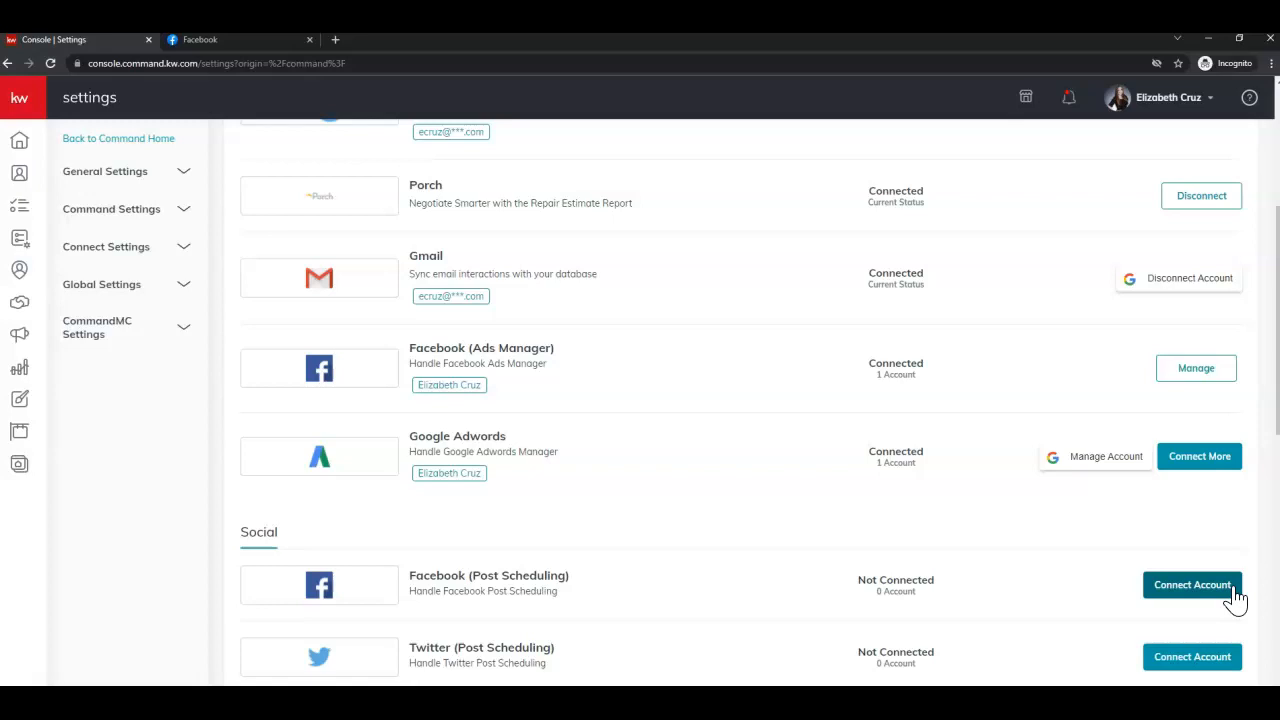
- Connect Facebook Post Scheduling to the real estate business page
left_click(1192, 584)
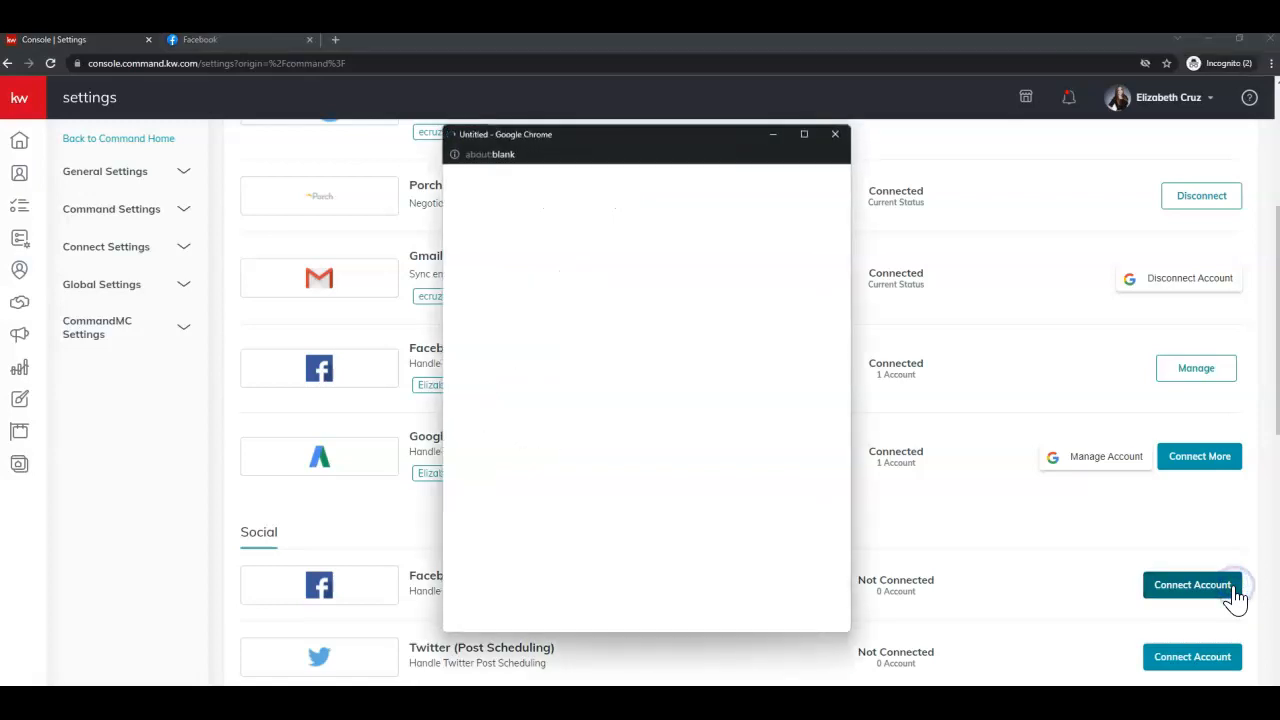
left_click(1192, 584)
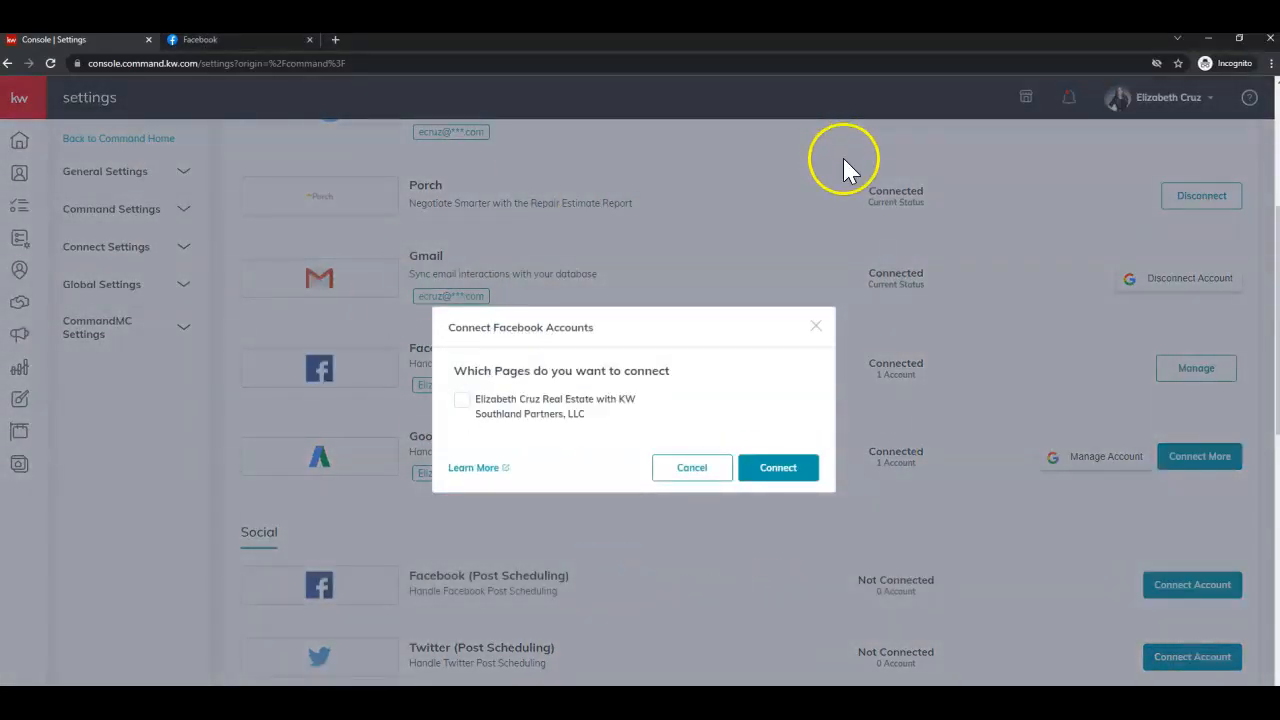
mouse_move(570, 180)
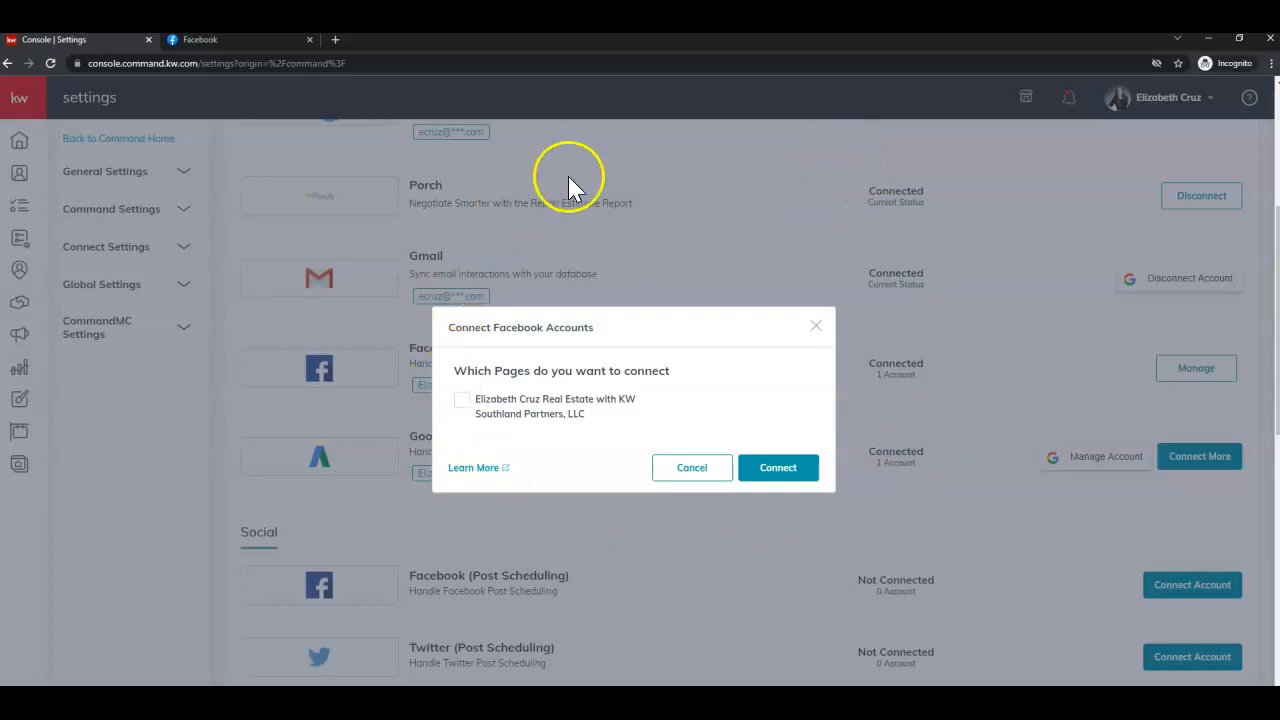
mouse_move(730, 120)
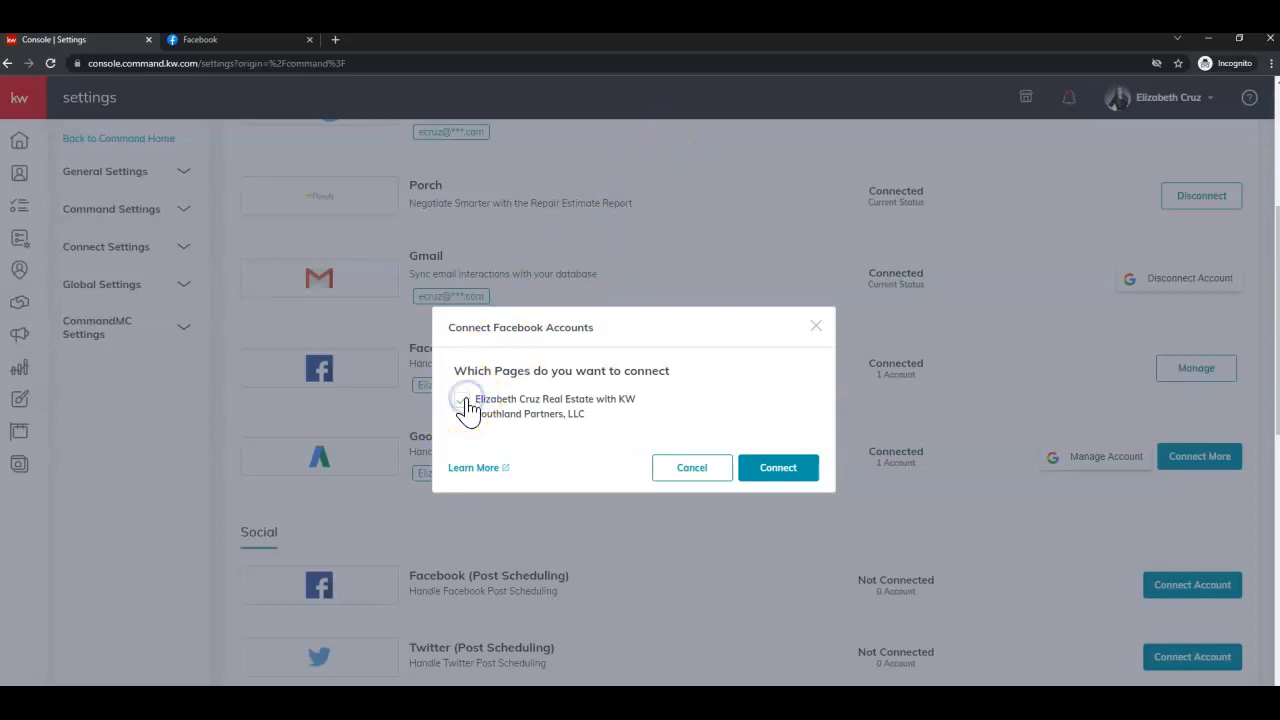
left_click(464, 400)
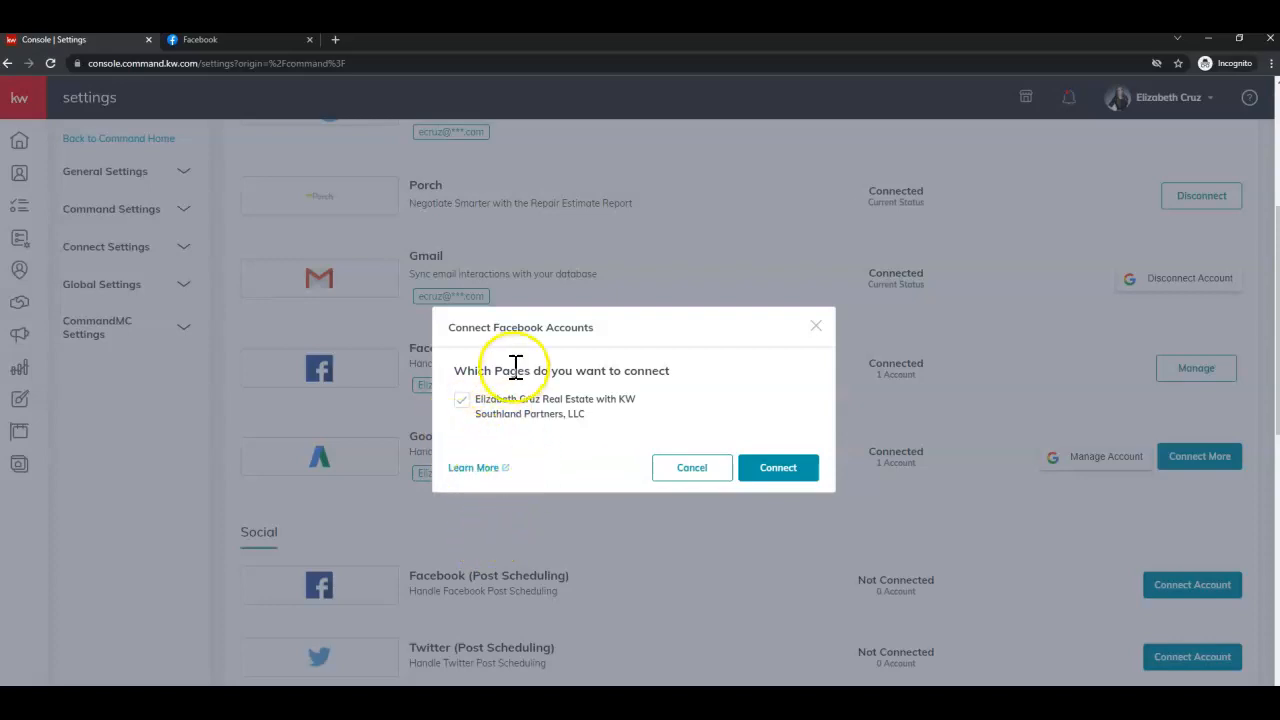
mouse_move(464, 564)
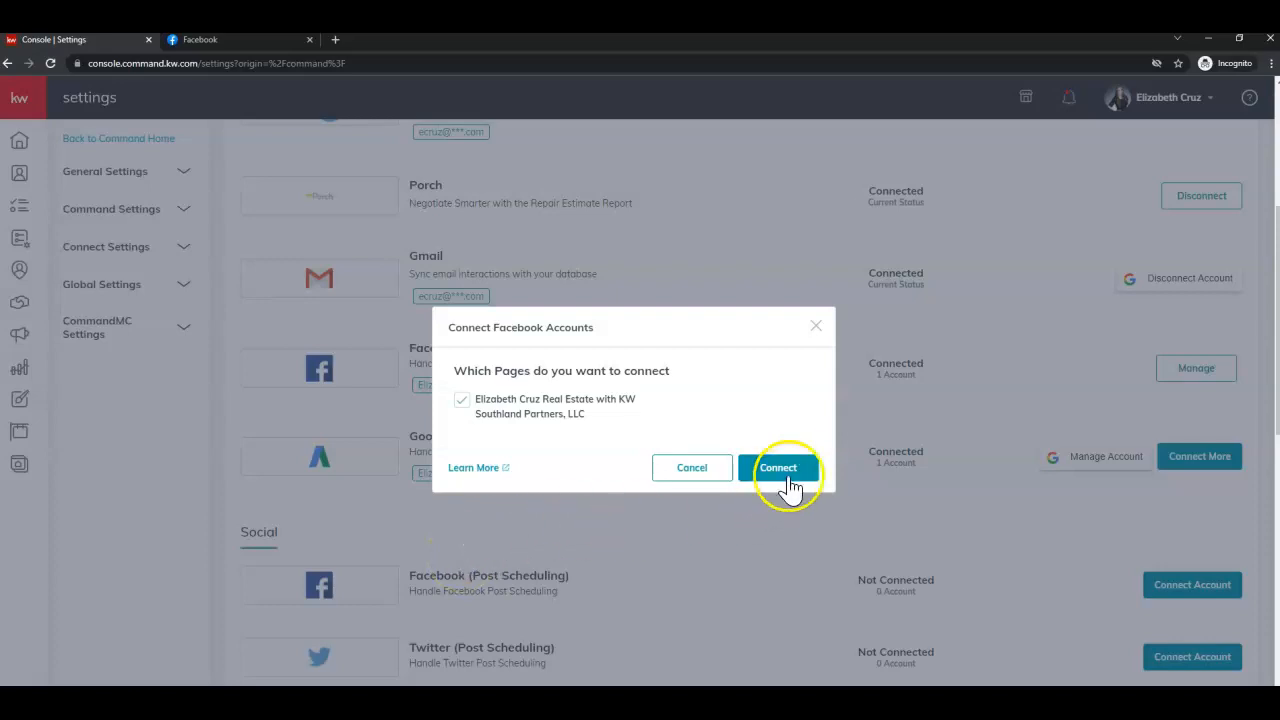
left_click(778, 468)
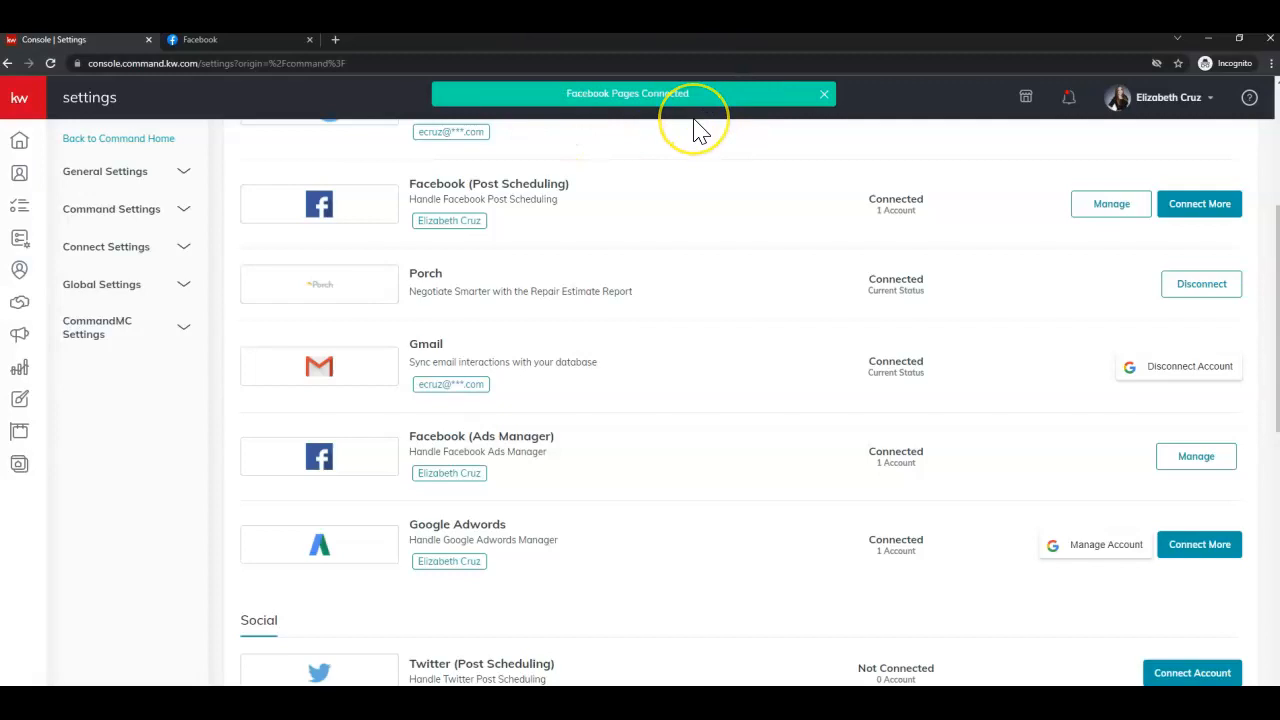
mouse_move(738, 298)
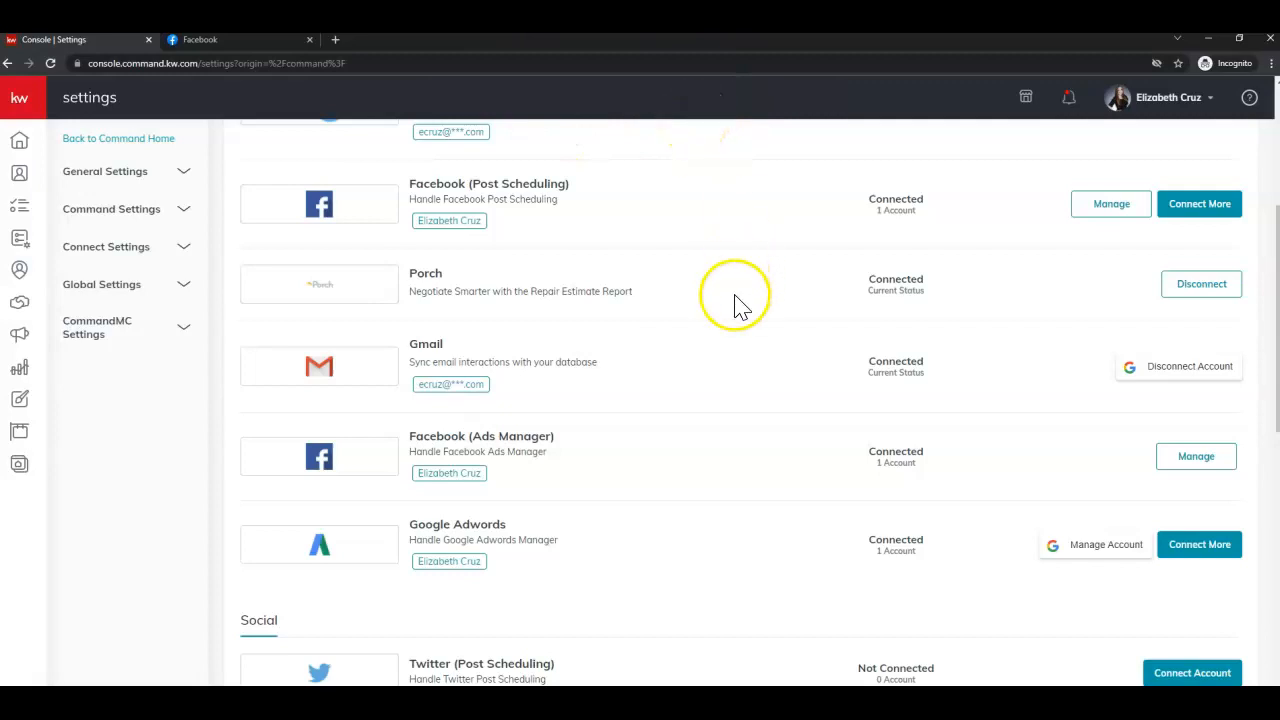